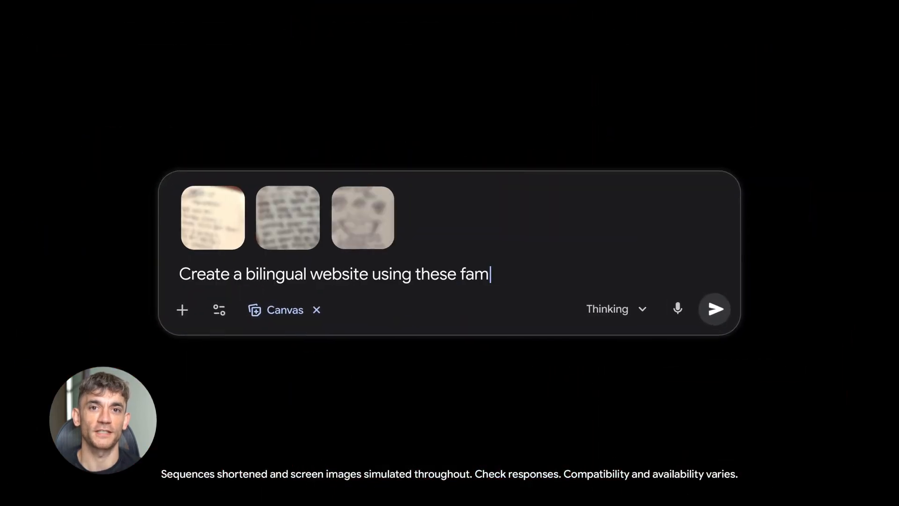
# Send Gemini the Fresh Fuel meal-prep landing page prompt with Canvas enabled.
pyautogui.click(713, 309)
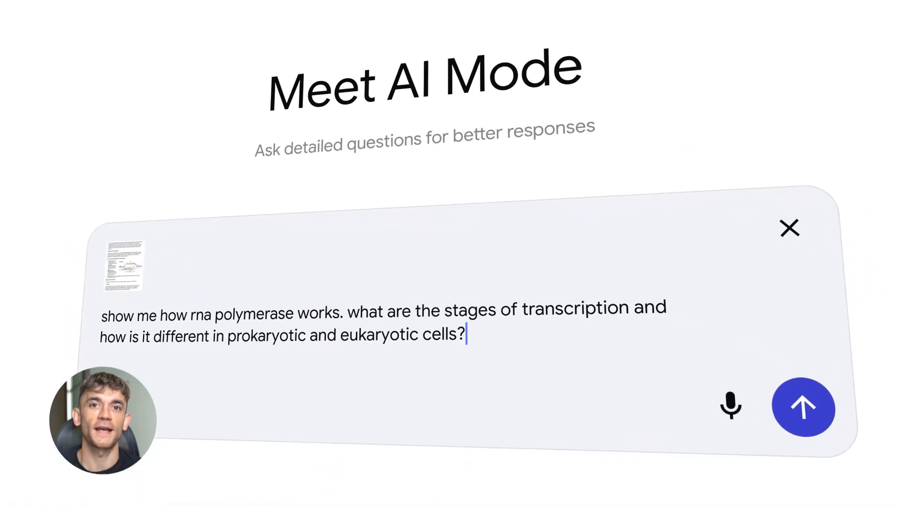
pyautogui.click(804, 408)
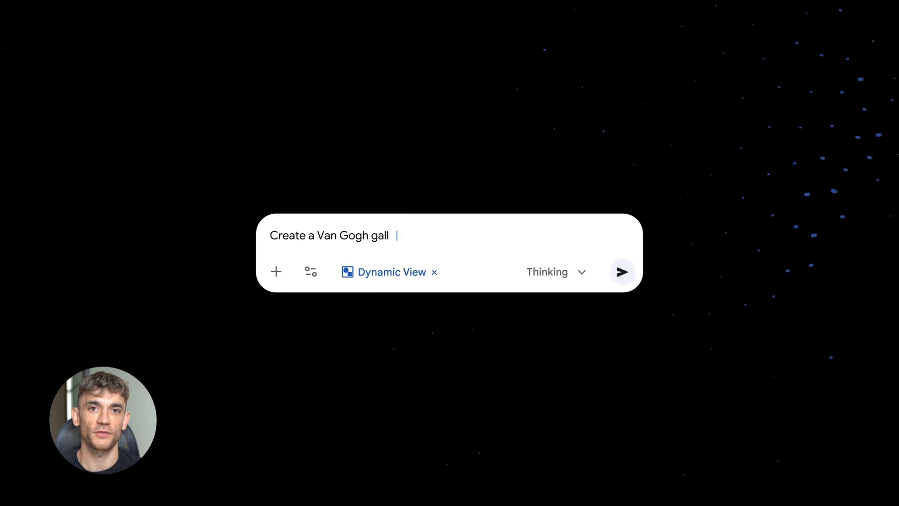
pyautogui.click(622, 271)
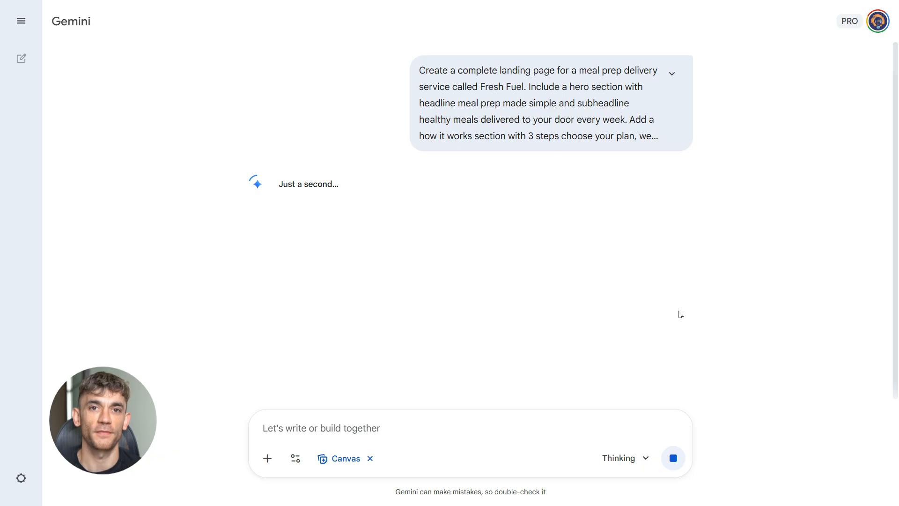
pyautogui.moveTo(851, 281)
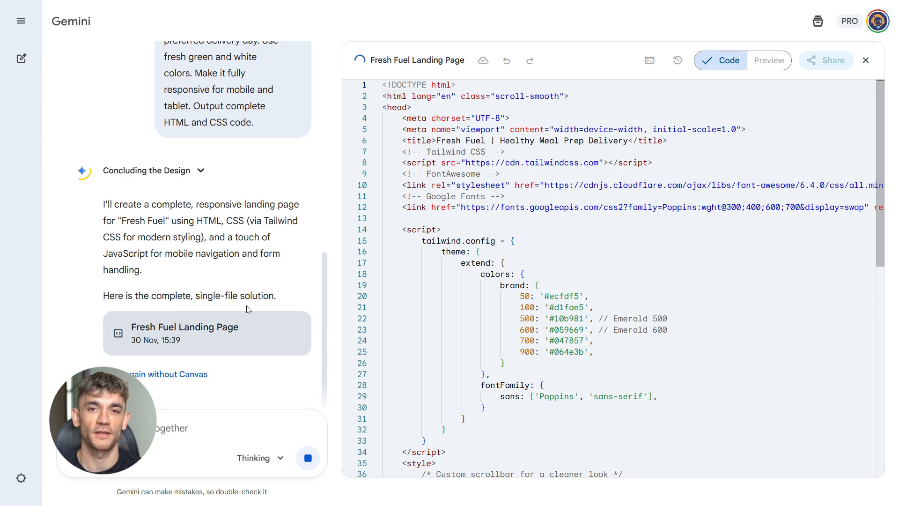
# Follow the generating HTML down through menu cards, FAQ and the contact form.
pyautogui.scroll(-3)
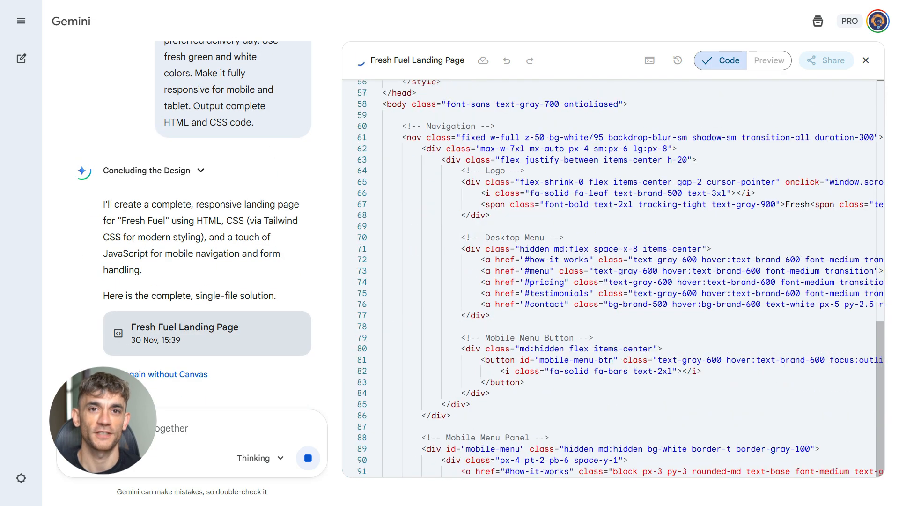
pyautogui.scroll(-3)
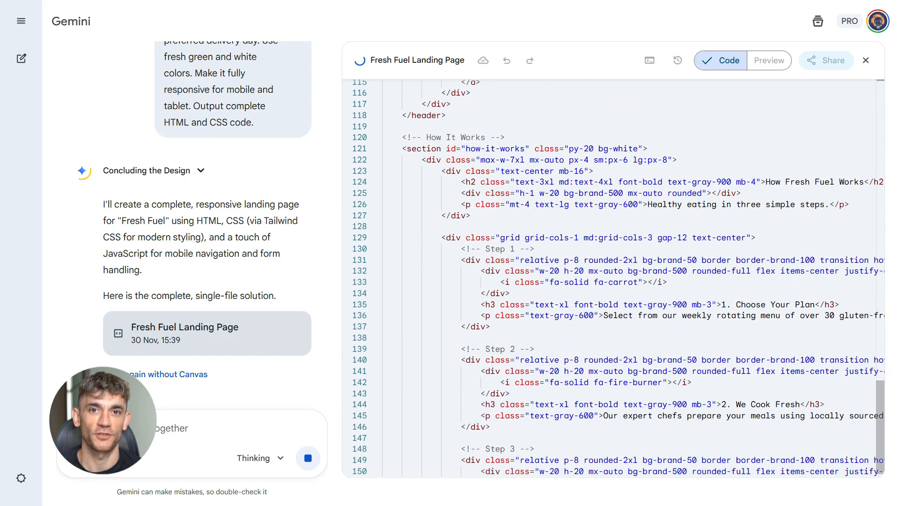
pyautogui.scroll(-3)
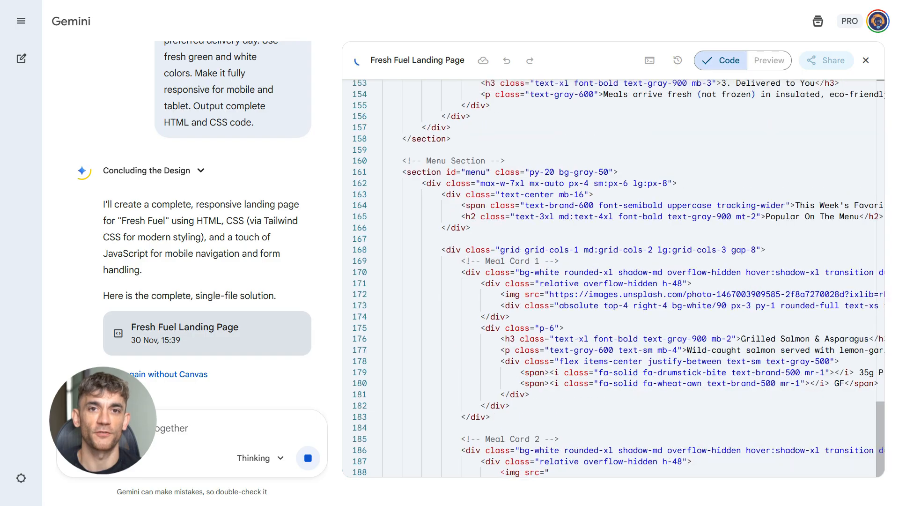
pyautogui.scroll(-3)
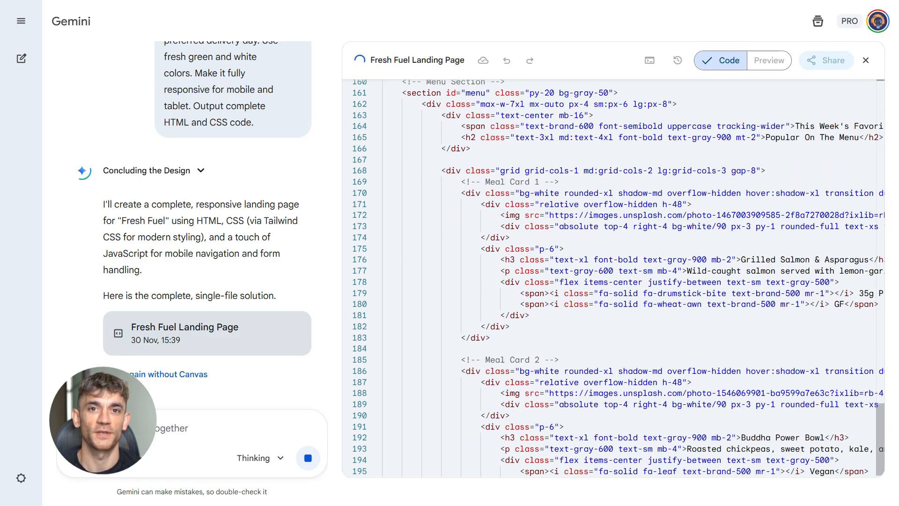
pyautogui.scroll(-3)
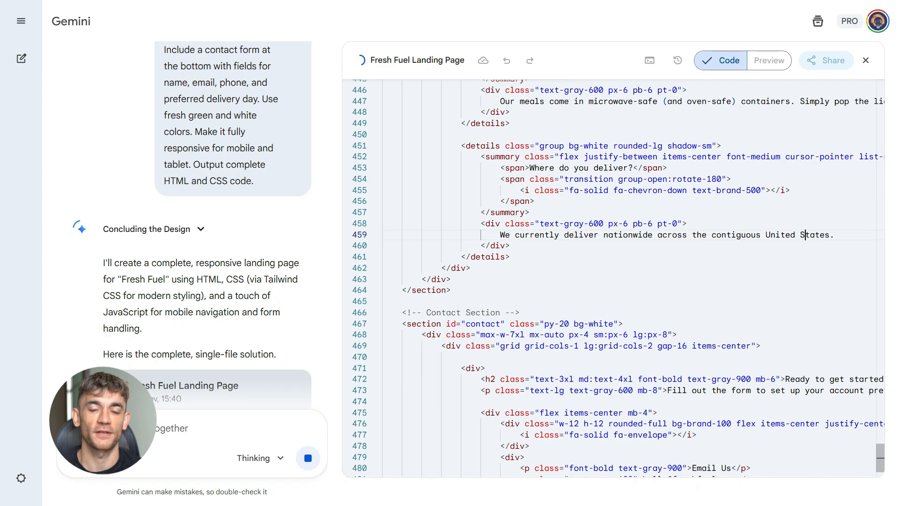
pyautogui.scroll(-3)
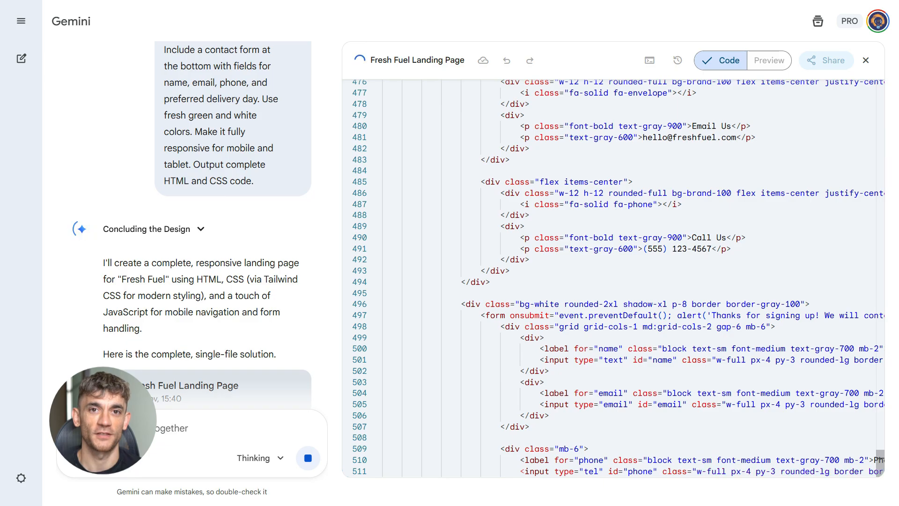
pyautogui.scroll(-3)
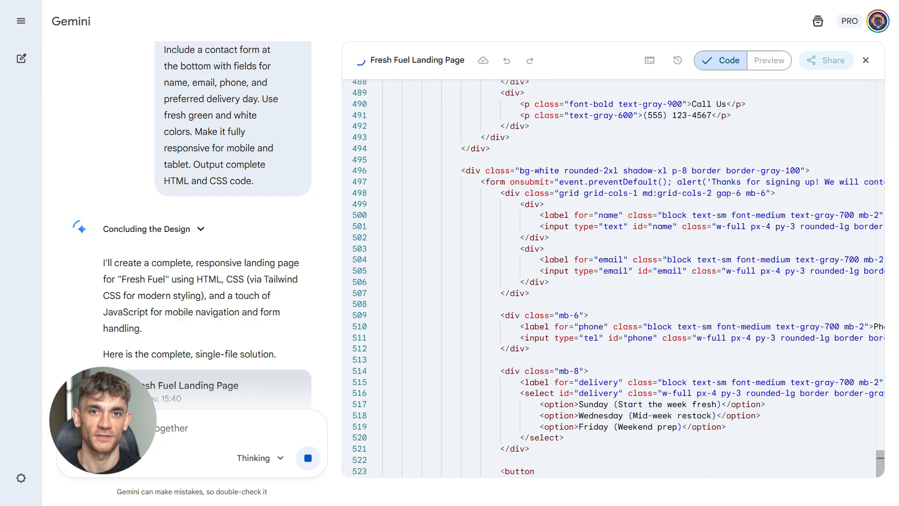
# Preview the rendered Fresh Fuel page and browse menu, pricing, testimonials, FAQ and footer.
pyautogui.click(769, 60)
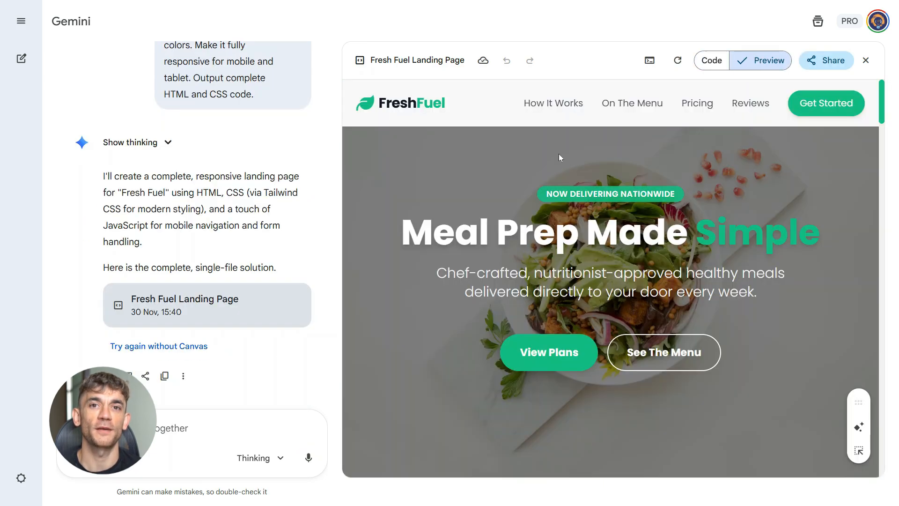
pyautogui.moveTo(560, 120)
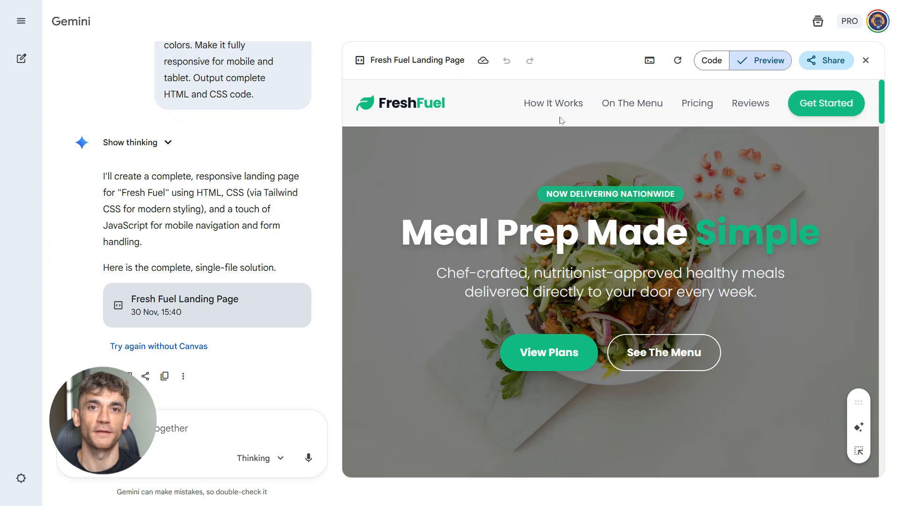
pyautogui.scroll(-3)
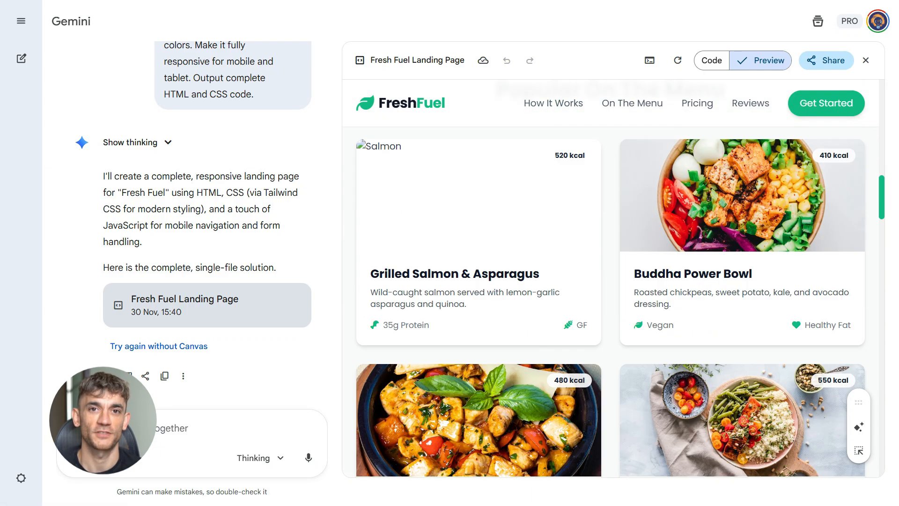
pyautogui.scroll(-3)
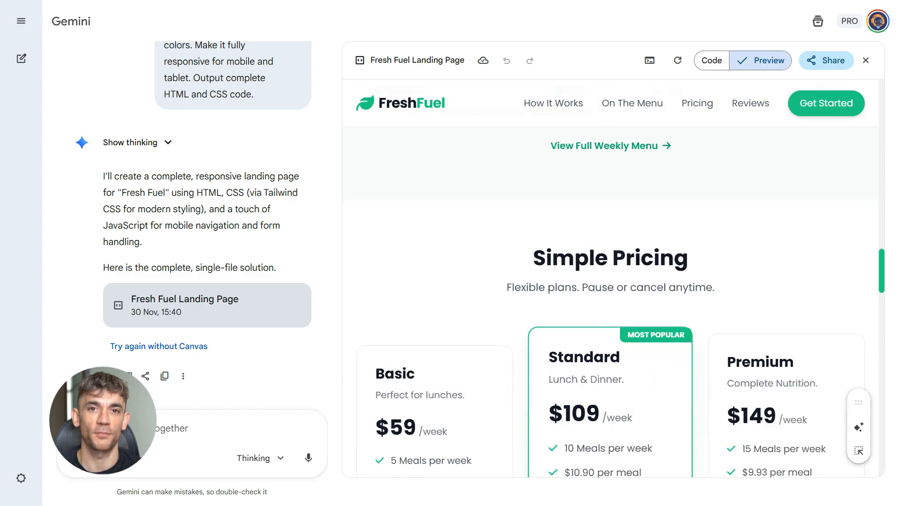
pyautogui.scroll(-3)
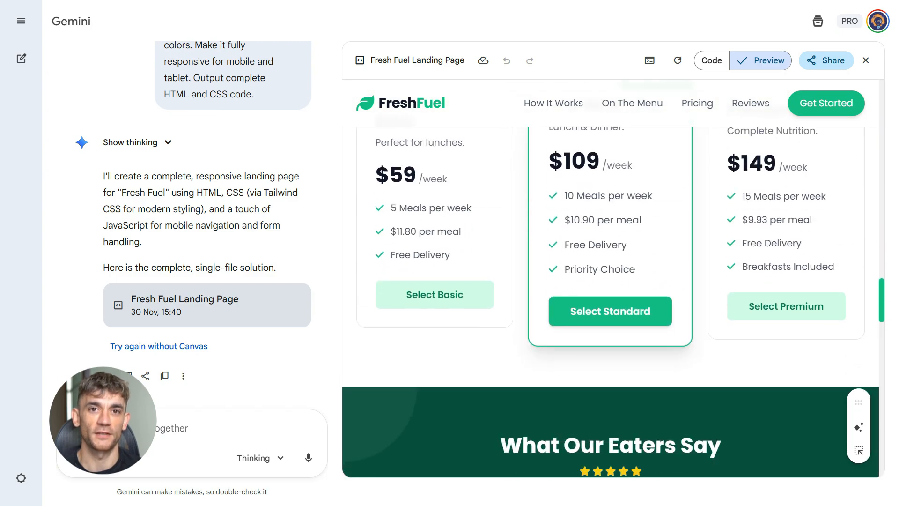
pyautogui.scroll(-3)
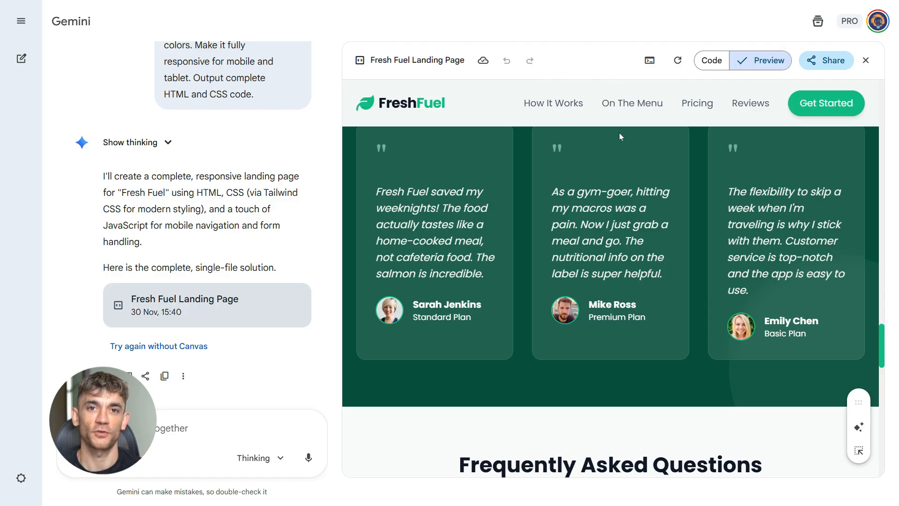
pyautogui.scroll(-3)
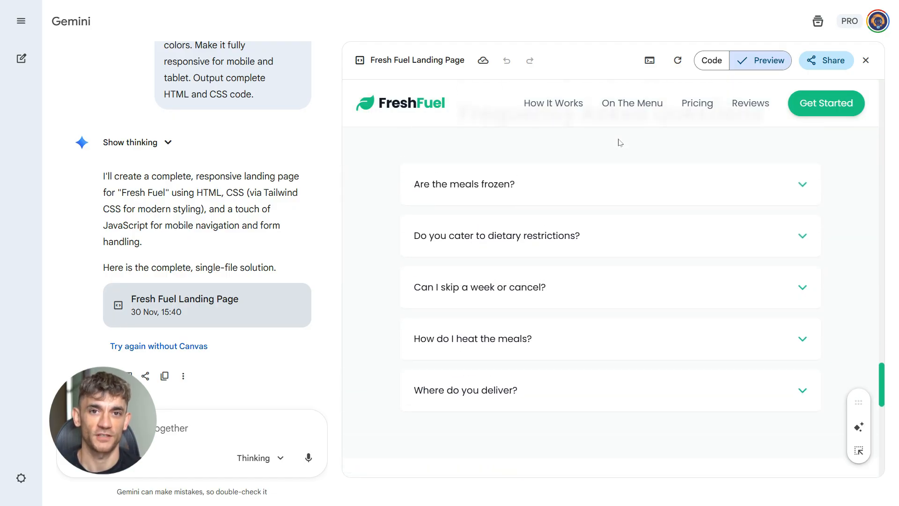
pyautogui.scroll(-3)
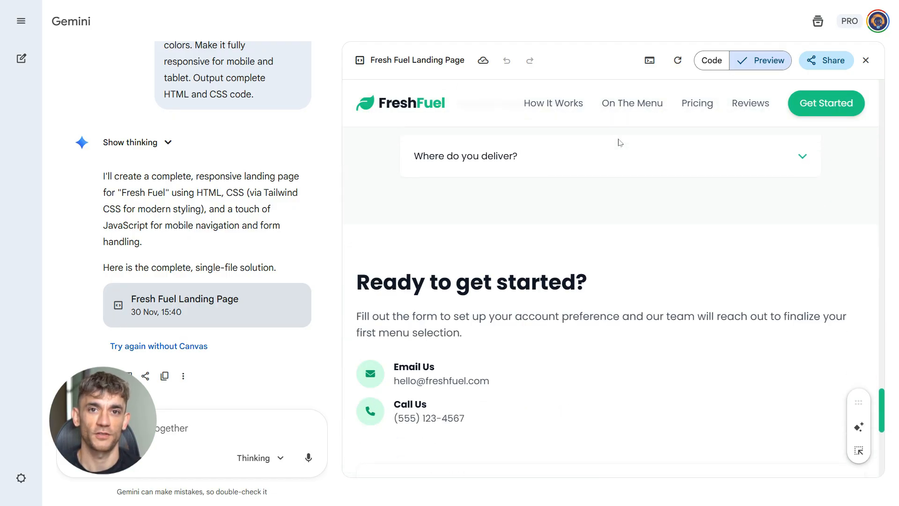
pyautogui.scroll(-3)
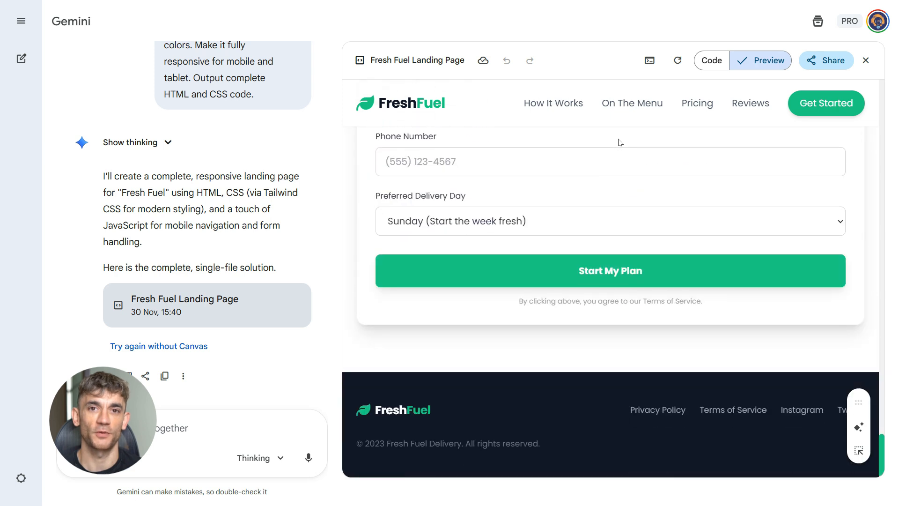
pyautogui.scroll(-3)
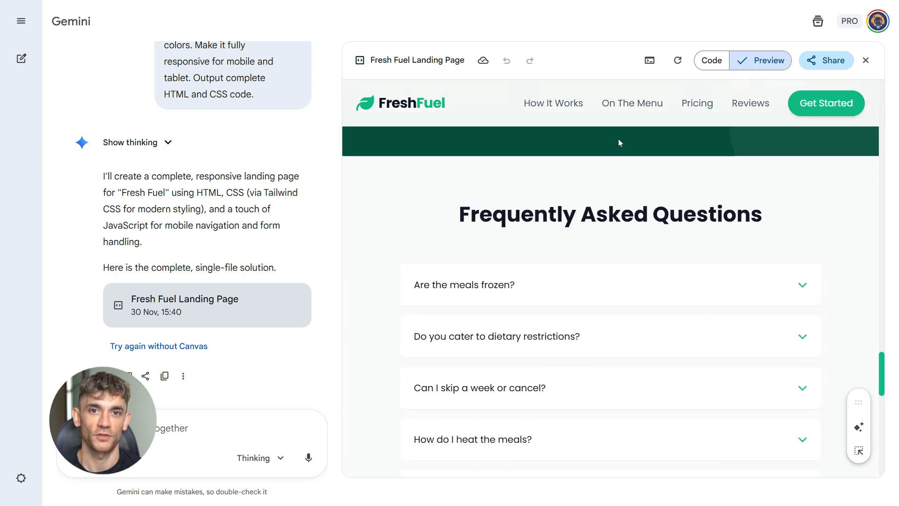
# Review the page's HTML down to the FAQ markup, then switch back to the preview.
pyautogui.click(711, 61)
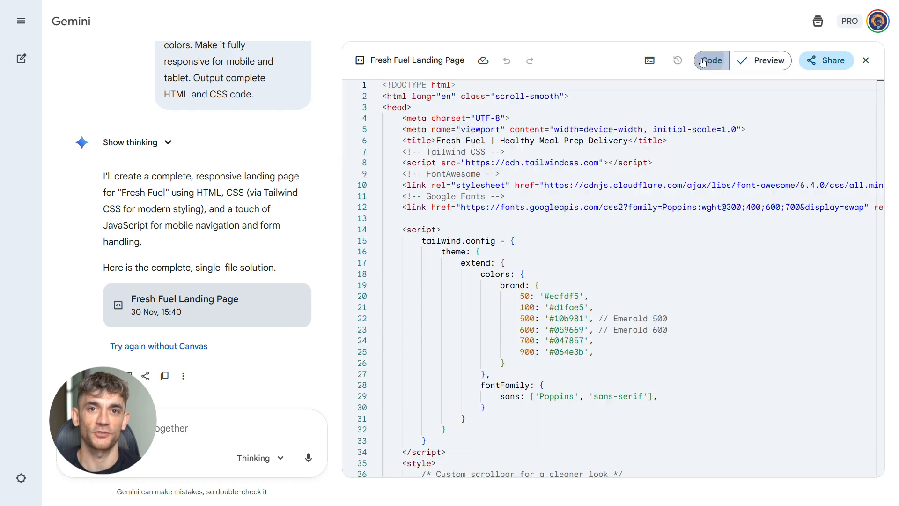
pyautogui.scroll(-3)
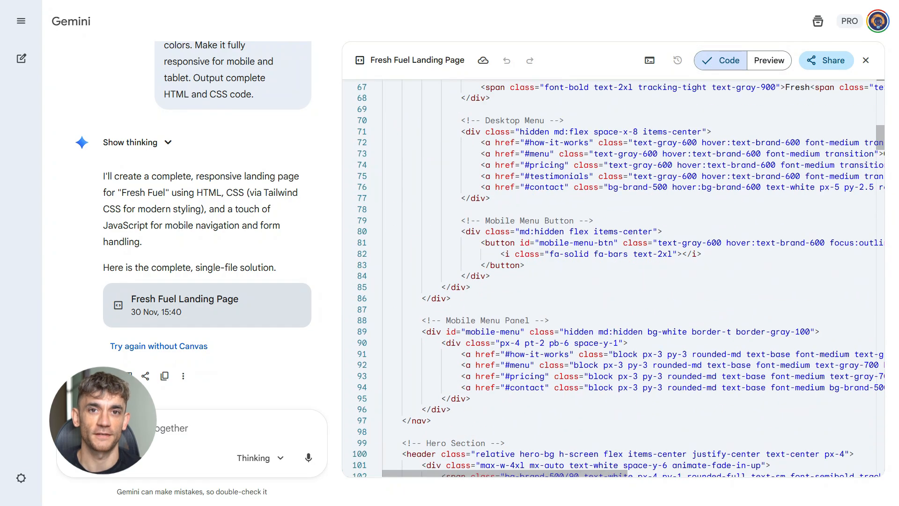
pyautogui.scroll(-3)
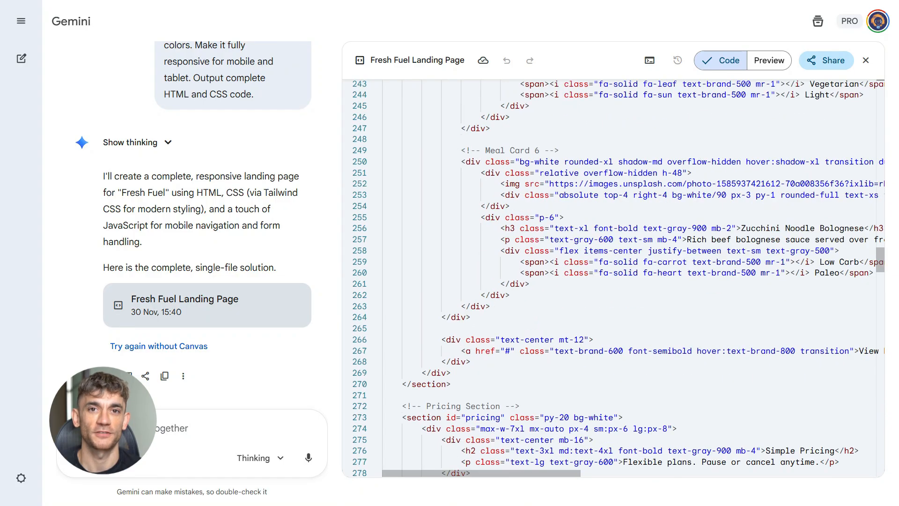
pyautogui.scroll(-3)
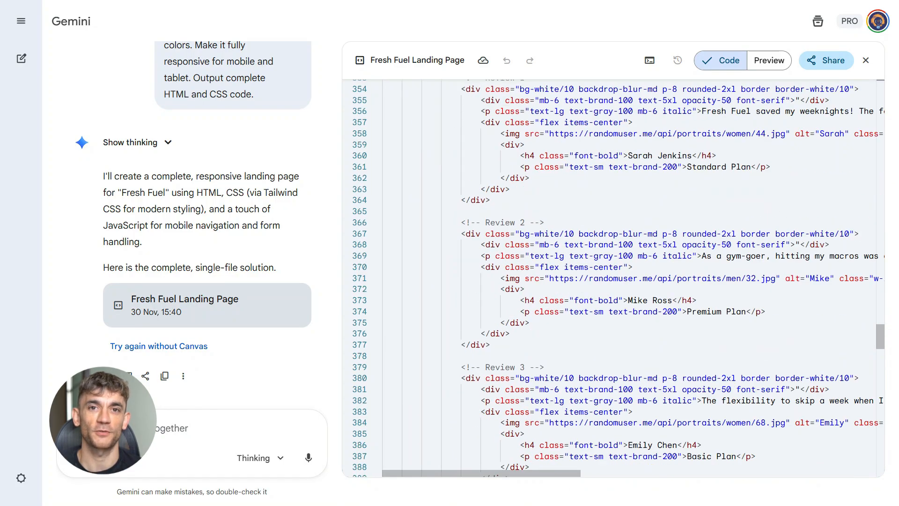
pyautogui.scroll(-3)
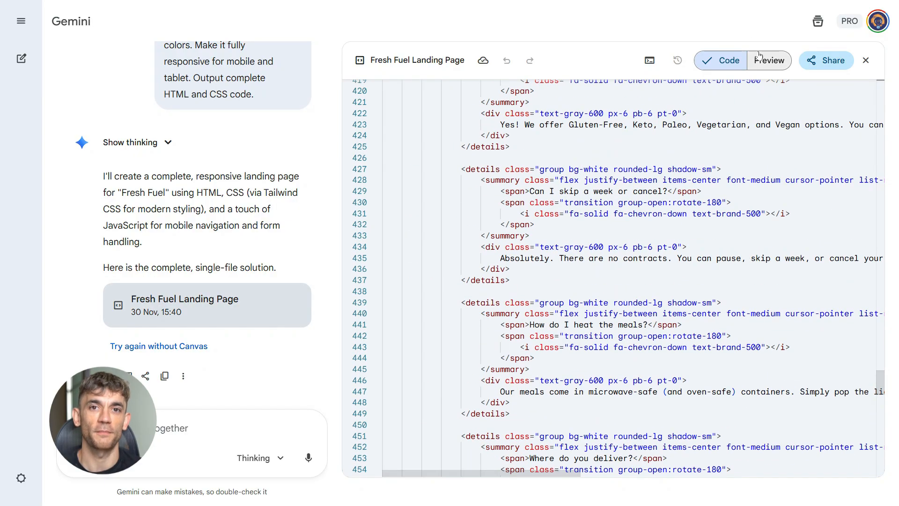
pyautogui.click(768, 61)
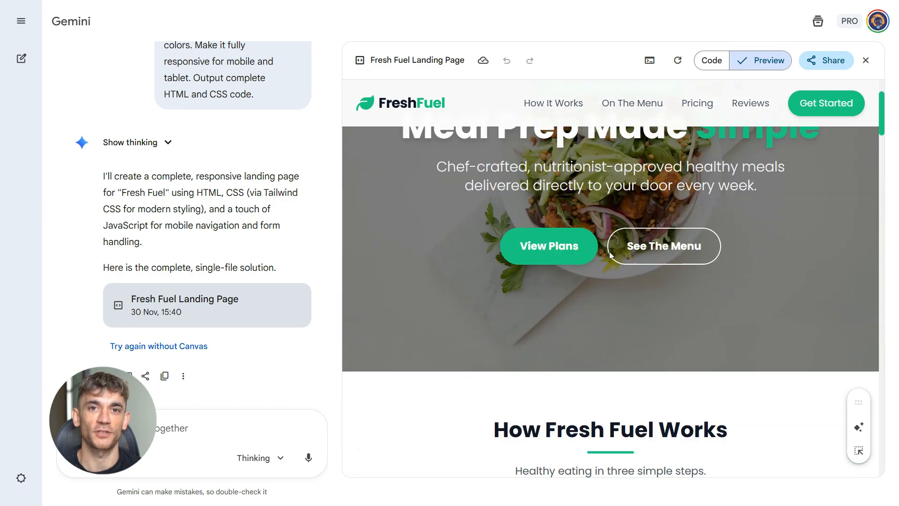
pyautogui.scroll(-3)
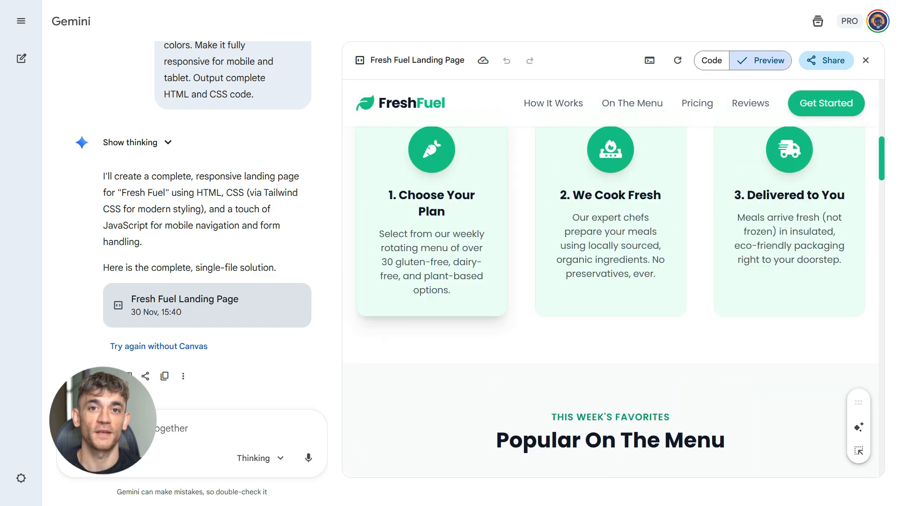
pyautogui.scroll(-3)
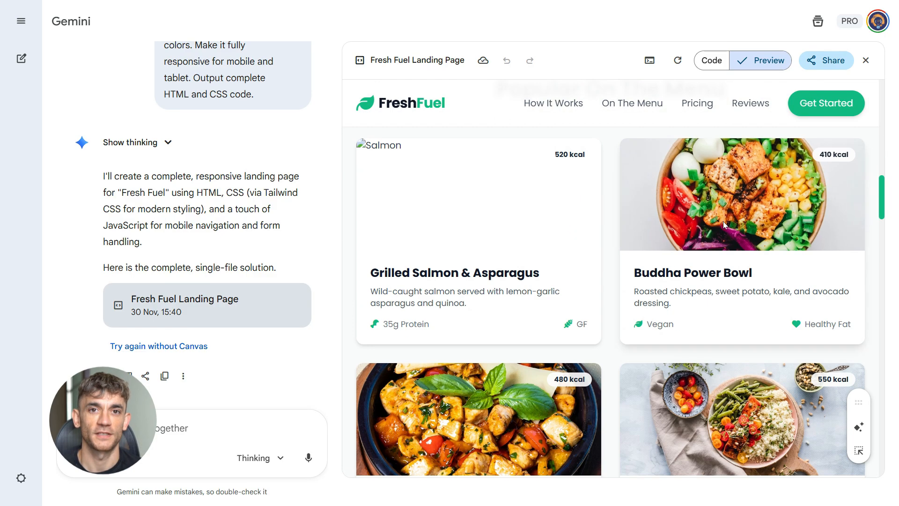
pyautogui.scroll(-3)
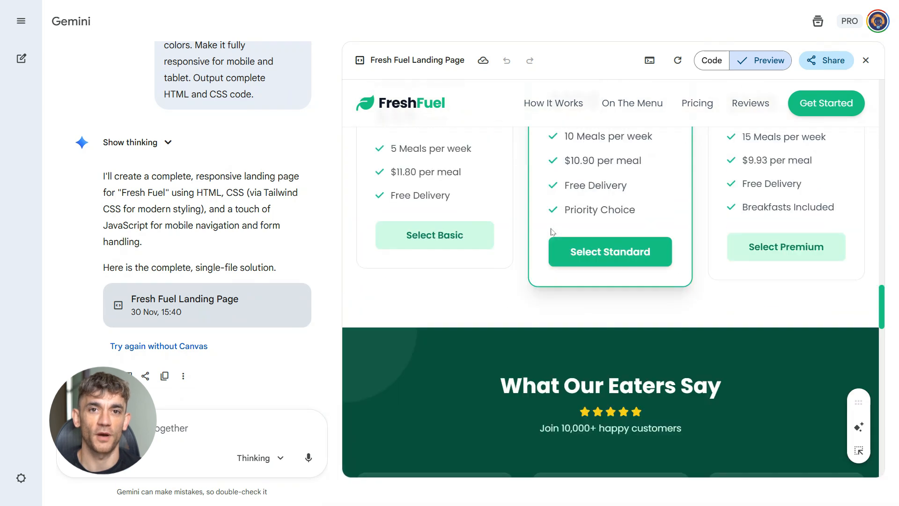
pyautogui.scroll(-3)
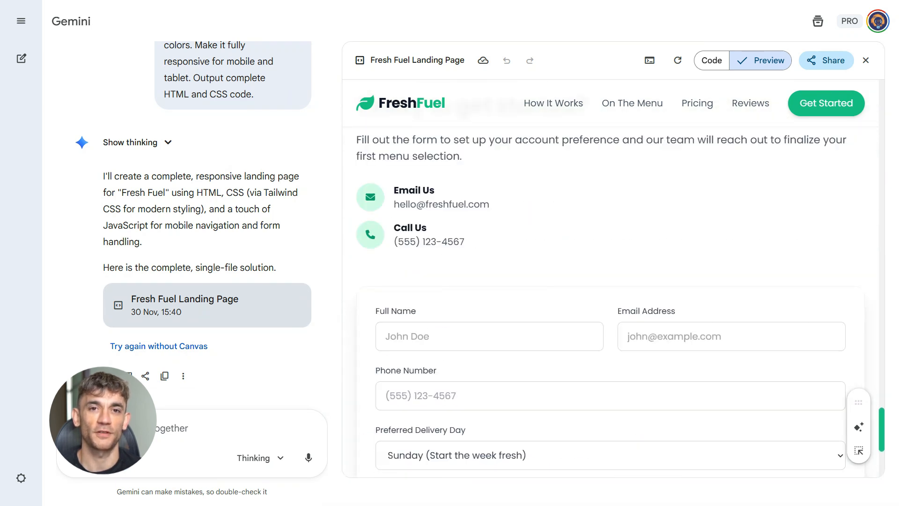
pyautogui.scroll(-3)
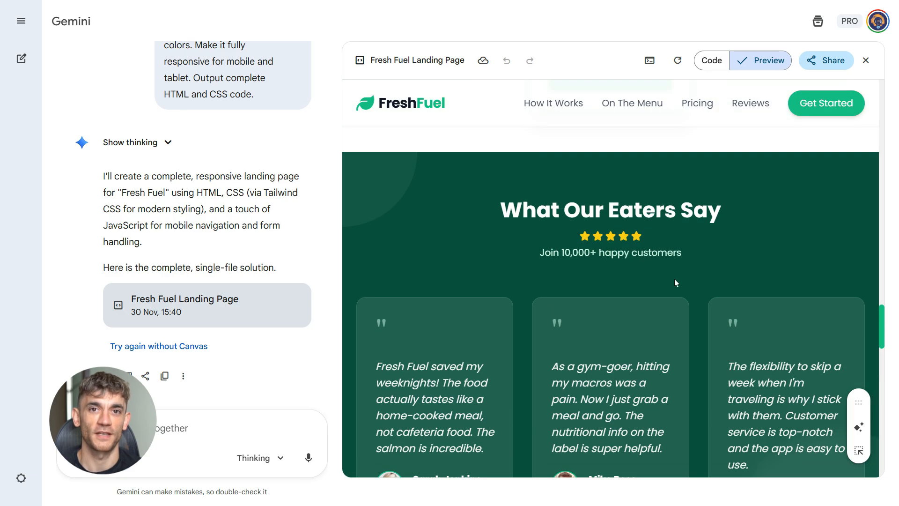
pyautogui.scroll(-3)
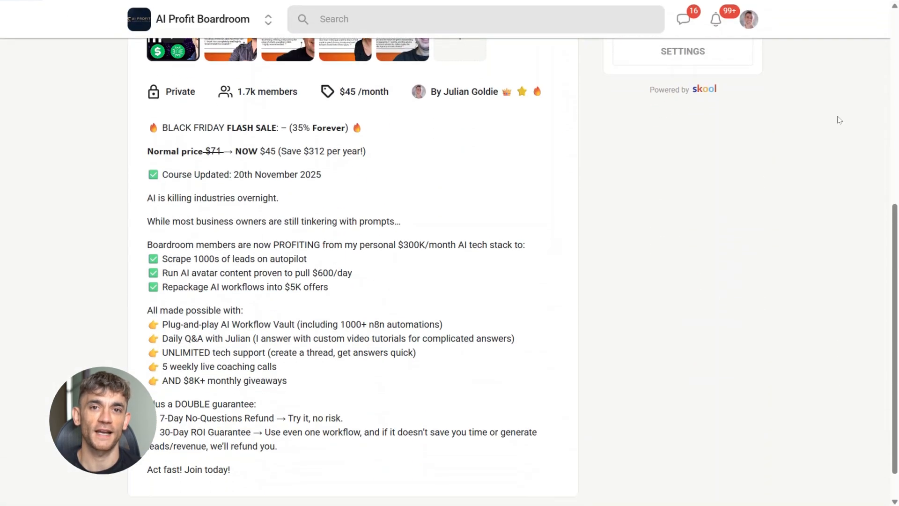
# Browse the course cards in the AI Profit Boardroom classroom.
pyautogui.scroll(3)
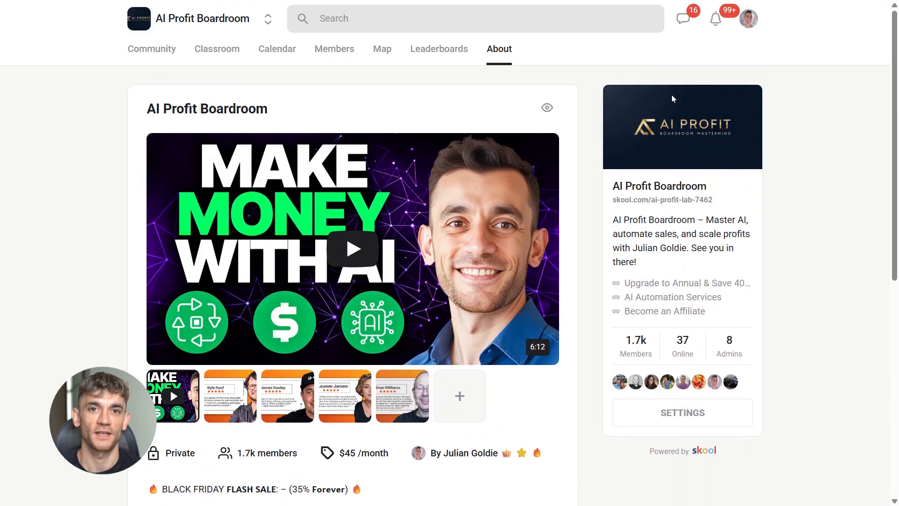
pyautogui.moveTo(216, 49)
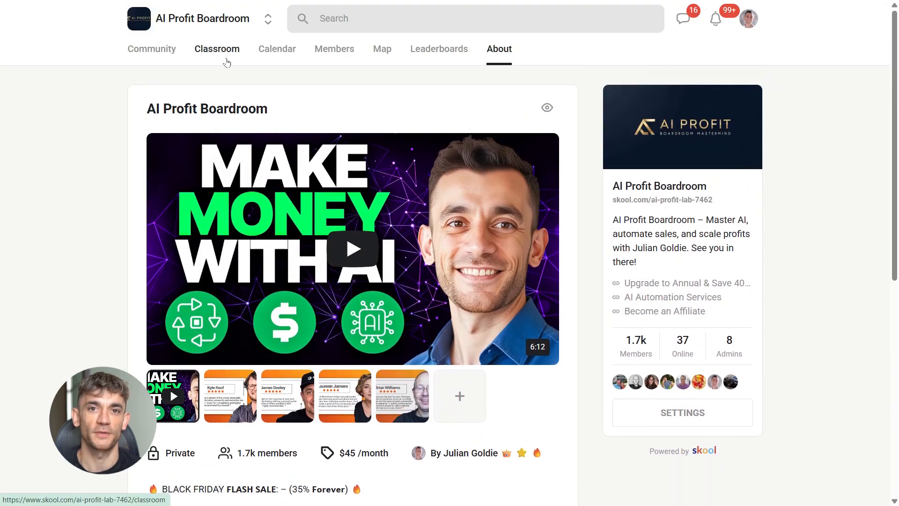
pyautogui.click(217, 48)
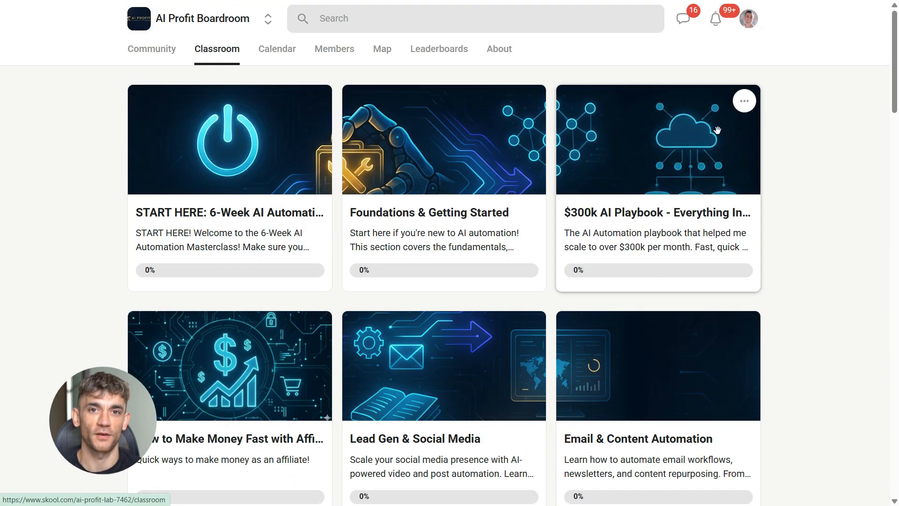
pyautogui.scroll(-3)
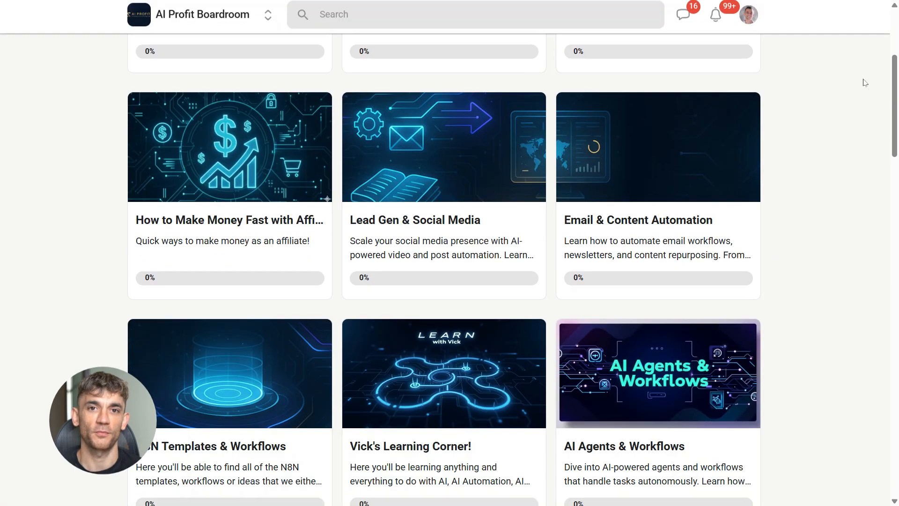
pyautogui.scroll(-3)
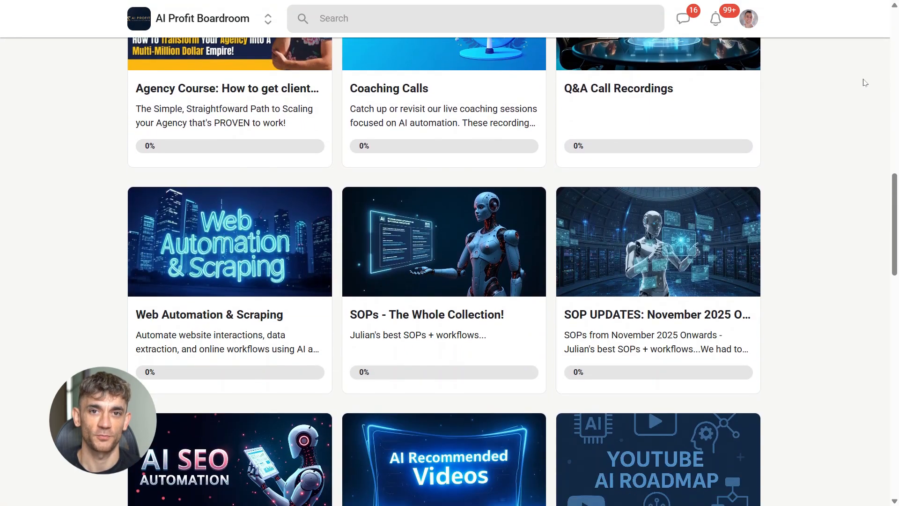
pyautogui.scroll(-3)
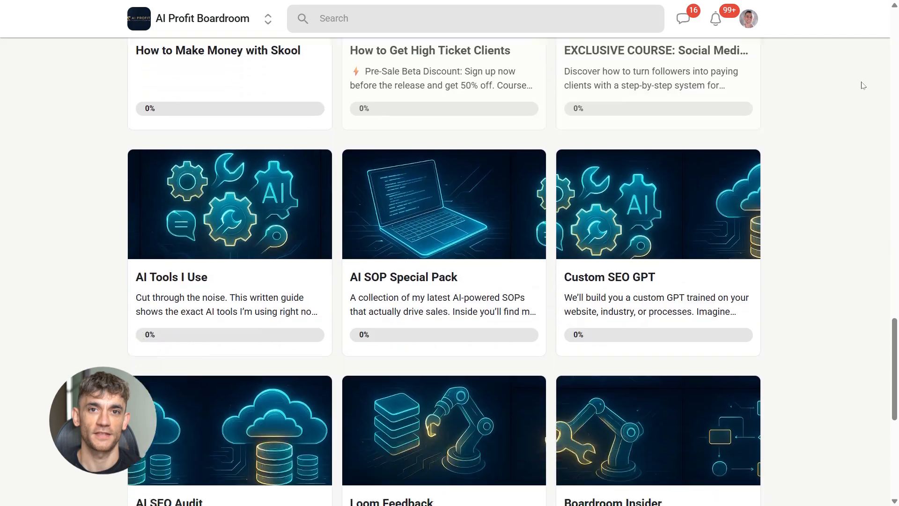
pyautogui.scroll(-3)
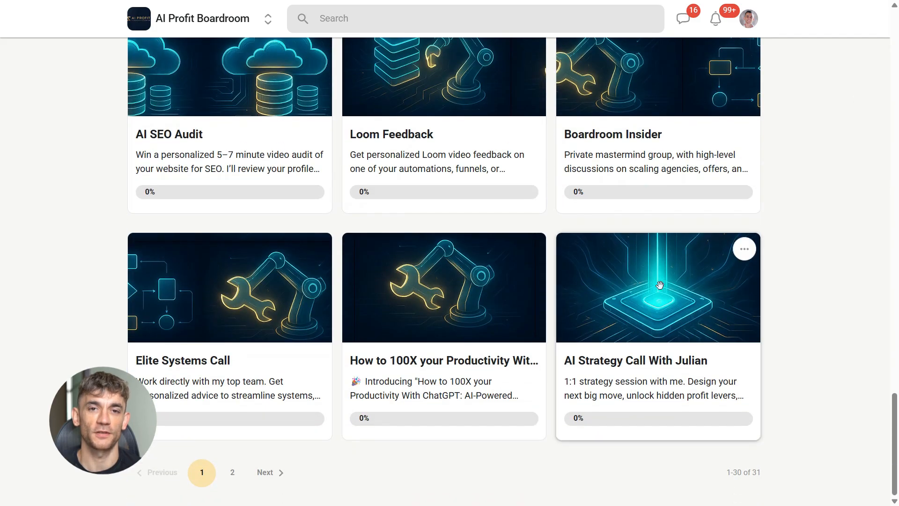
pyautogui.scroll(3)
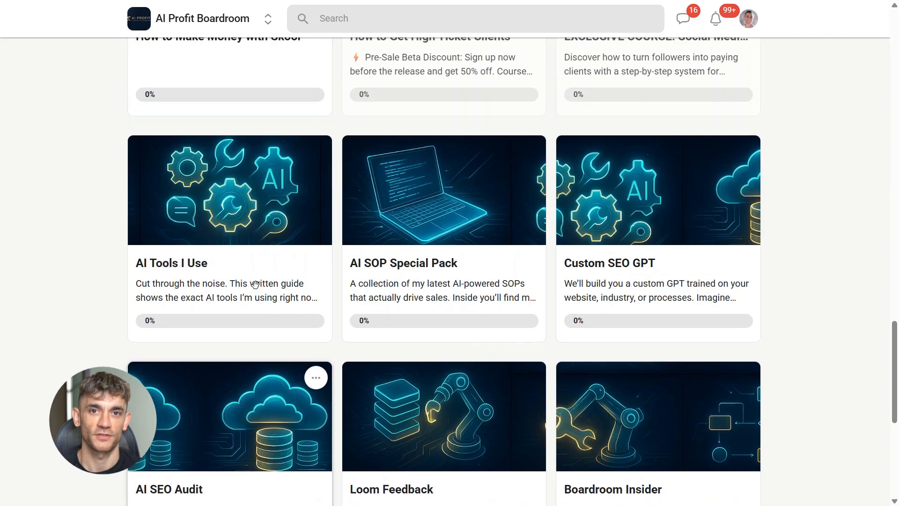
pyautogui.scroll(-3)
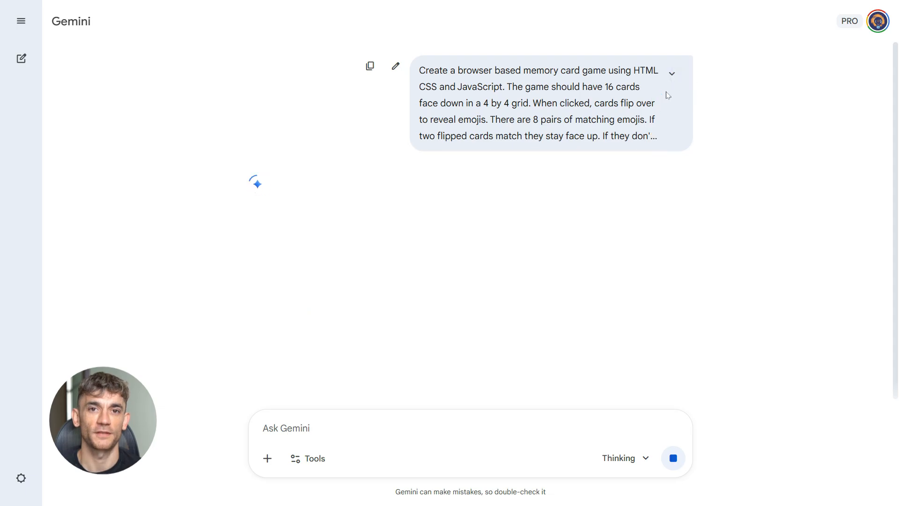
# Let the Memory Card Game code finish, then preview its 4-by-4 face-down card grid.
pyautogui.click(670, 73)
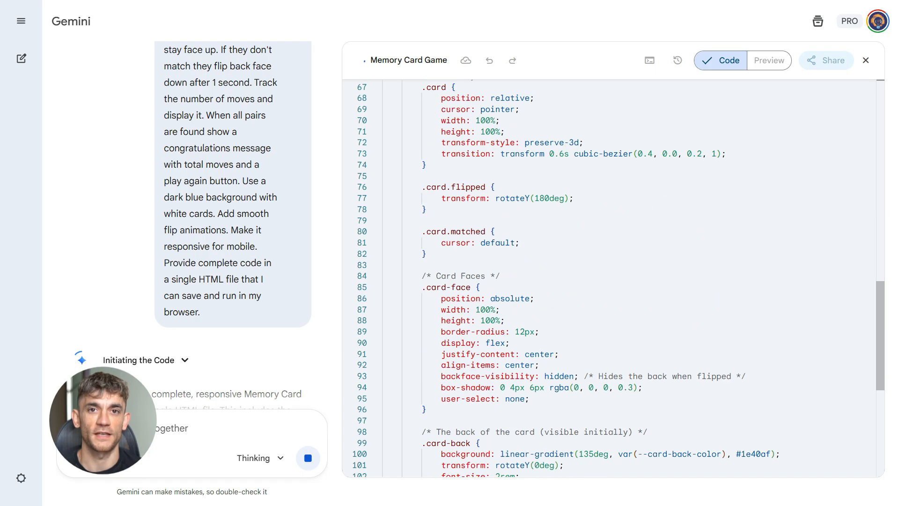
pyautogui.scroll(-3)
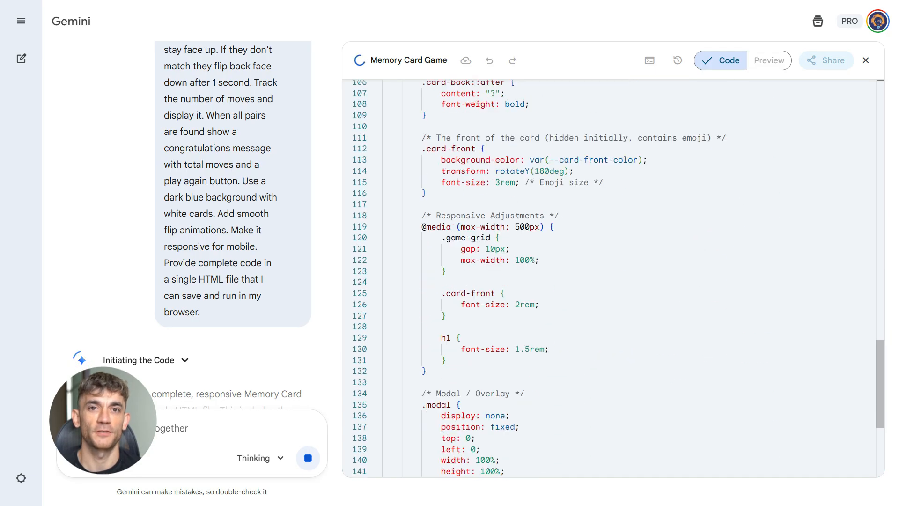
pyautogui.scroll(-3)
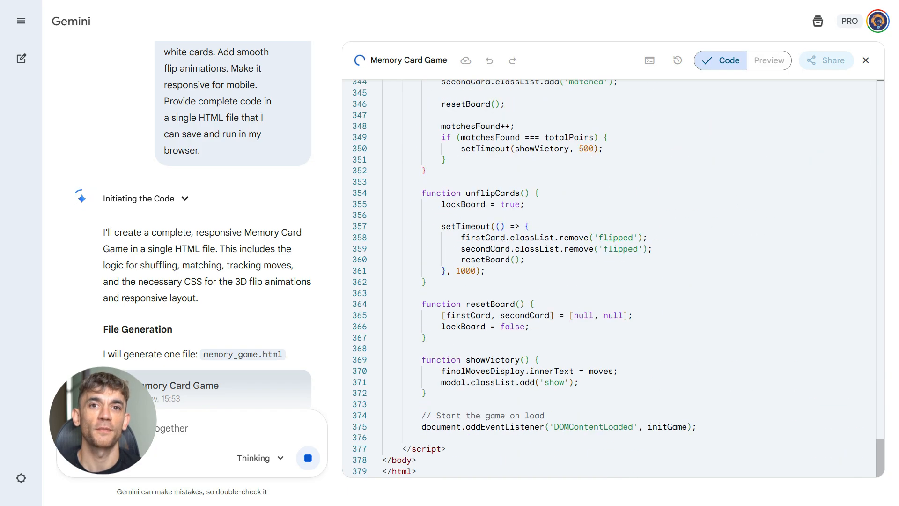
pyautogui.click(769, 61)
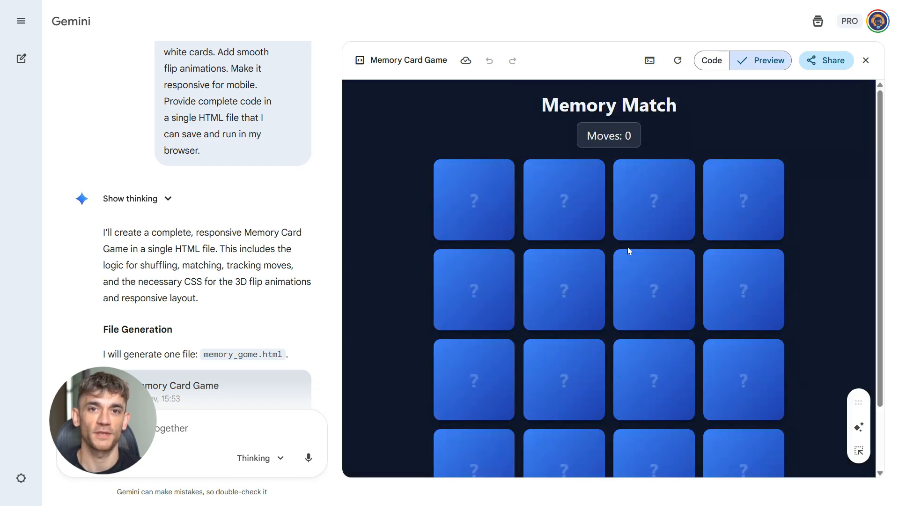
# Match every card pair to win in 16 moves, then view the code again.
pyautogui.click(473, 199)
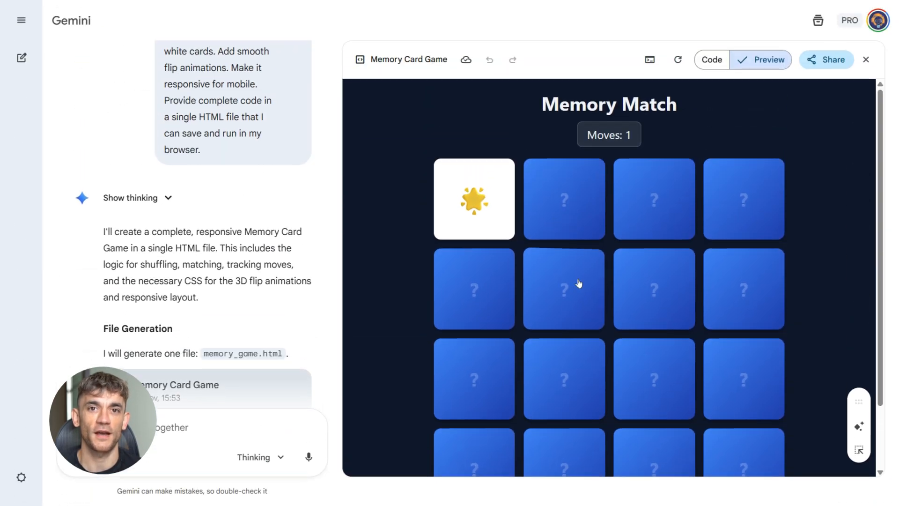
pyautogui.click(743, 288)
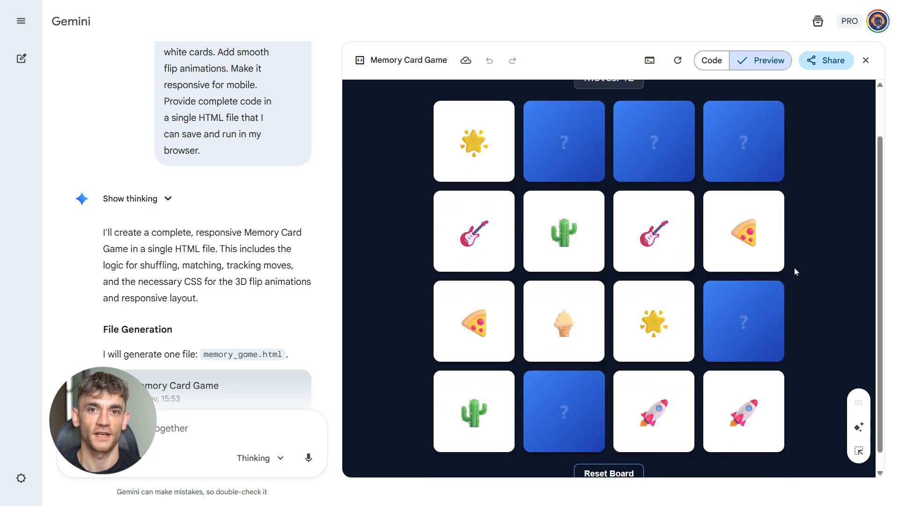
pyautogui.click(743, 141)
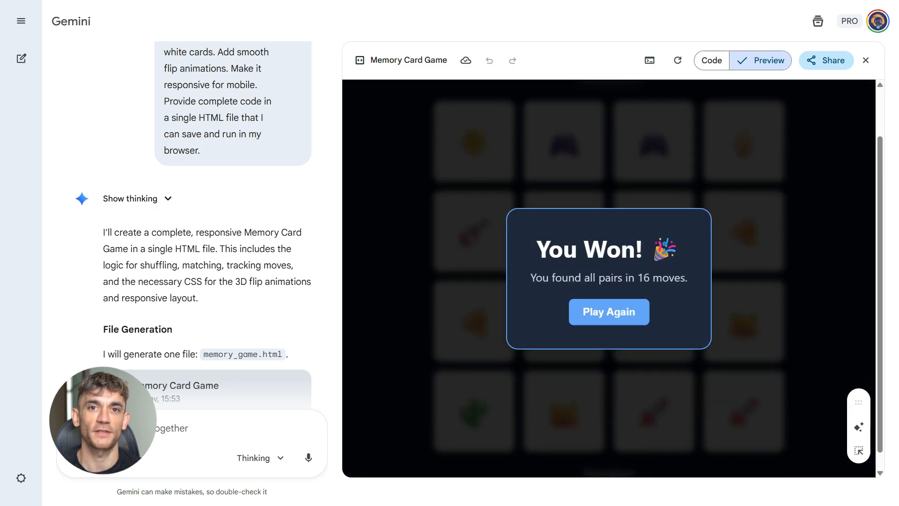
pyautogui.click(711, 60)
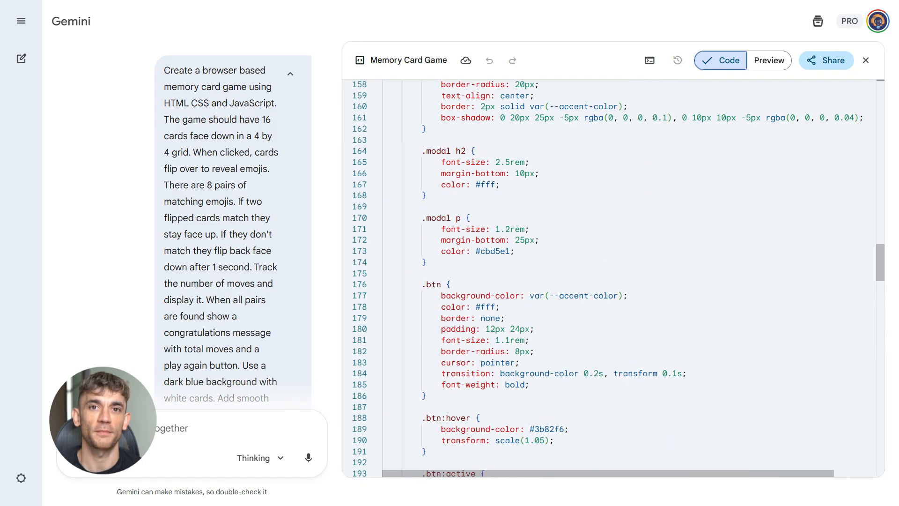
# Preview the upgraded AI Memory Match game with its theme input and flip a card.
pyautogui.scroll(3)
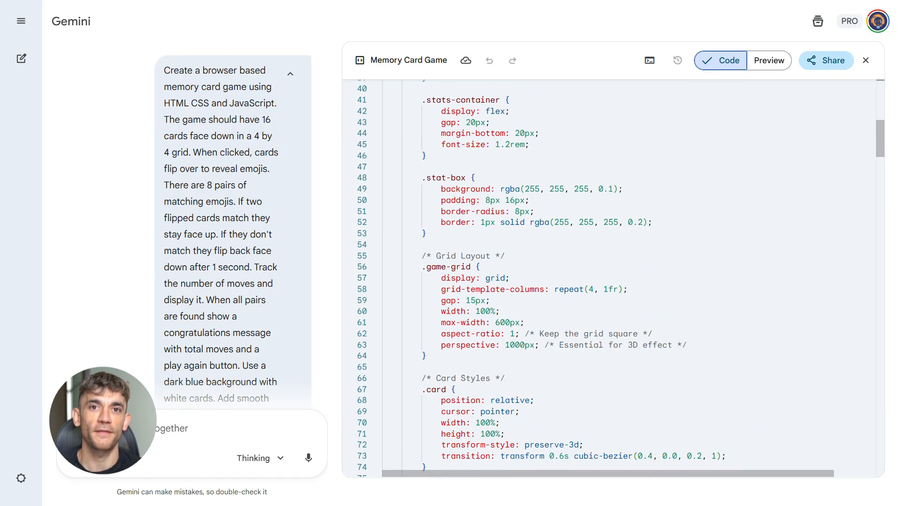
pyautogui.scroll(-3)
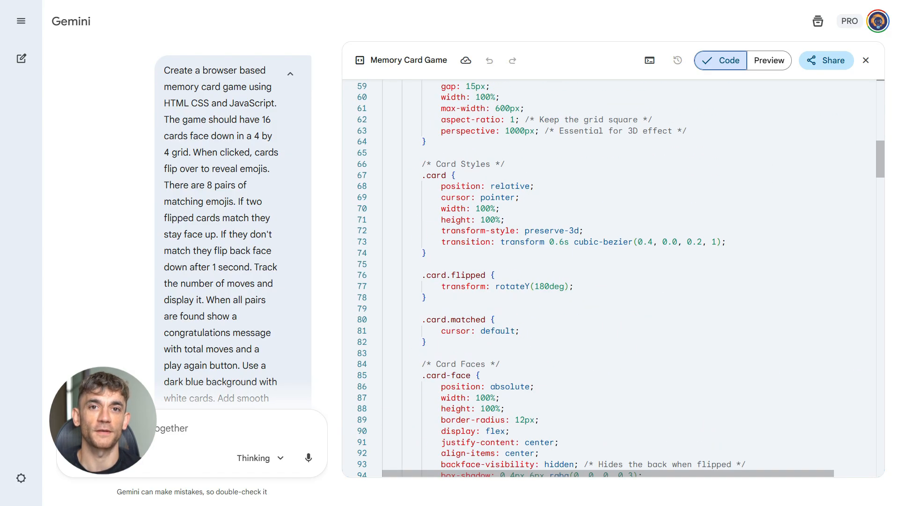
pyautogui.click(769, 61)
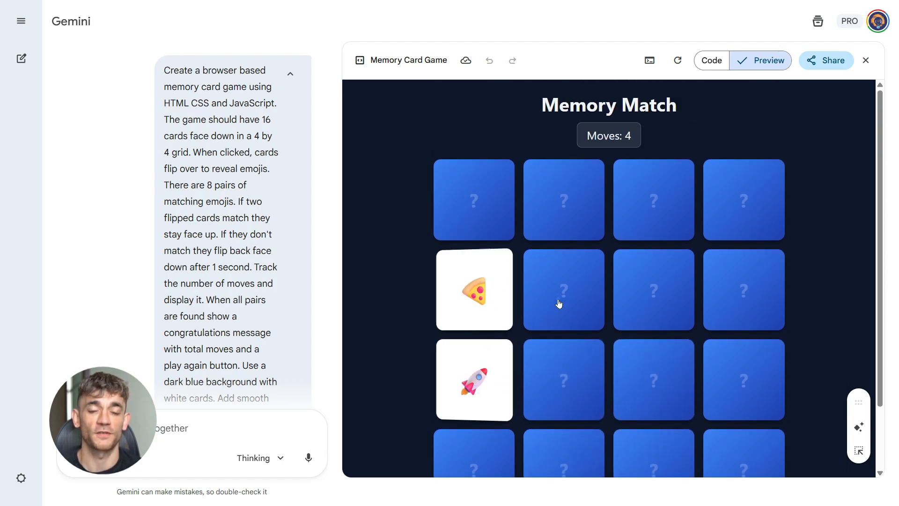
pyautogui.click(653, 289)
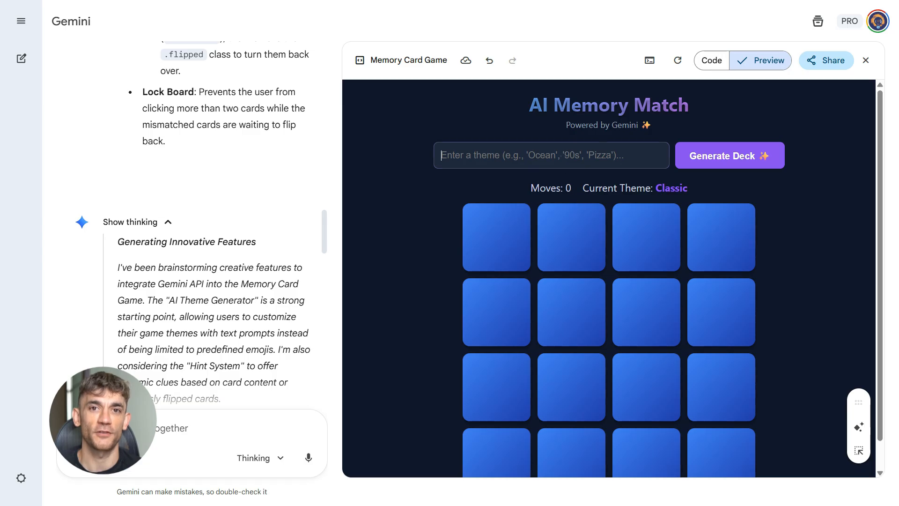
# Enter 'cyberpunk' as the deck theme and generate a new card deck.
pyautogui.write('cyberpunk')
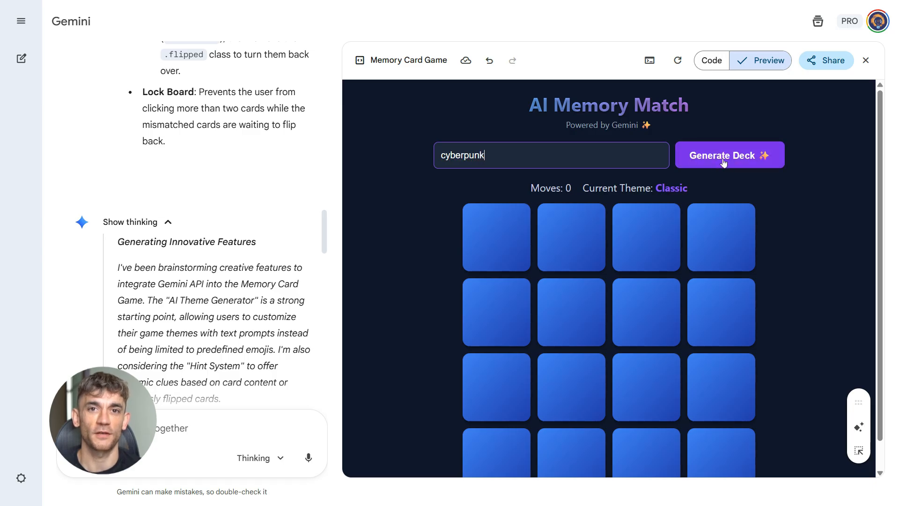
pyautogui.click(728, 155)
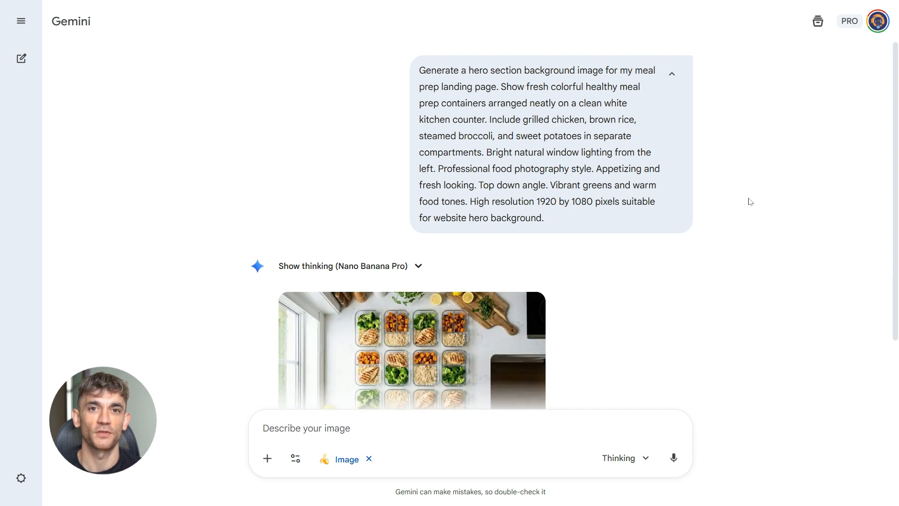
# Read Gemini's reasoning on the meal-prep hero image and open the image to inspect it.
pyautogui.scroll(-3)
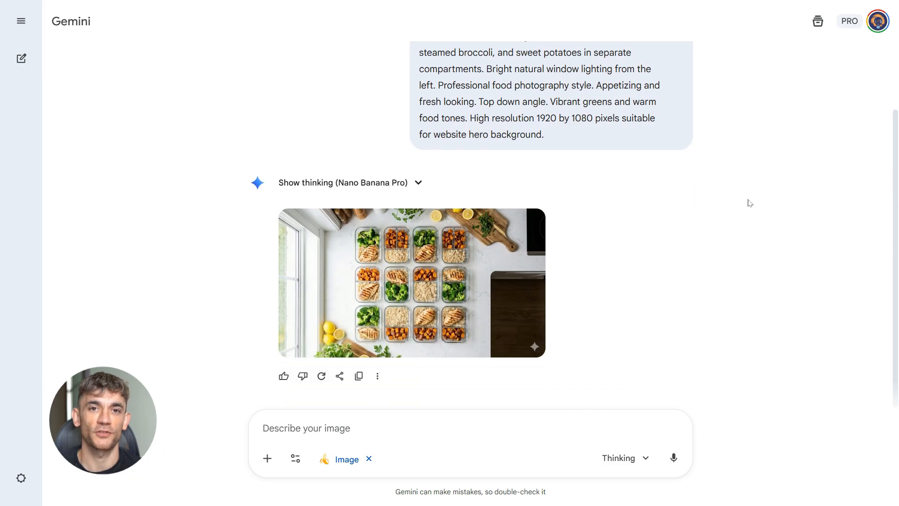
pyautogui.click(411, 282)
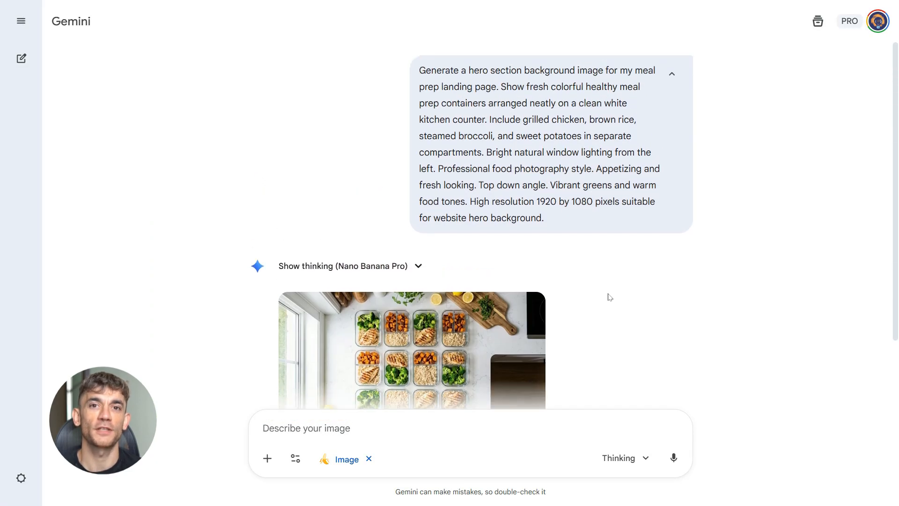
pyautogui.scroll(-3)
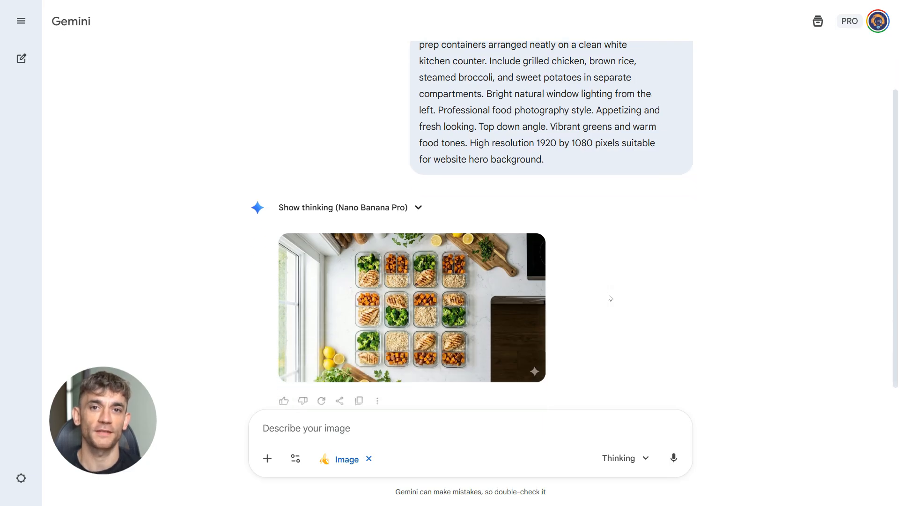
pyautogui.scroll(-3)
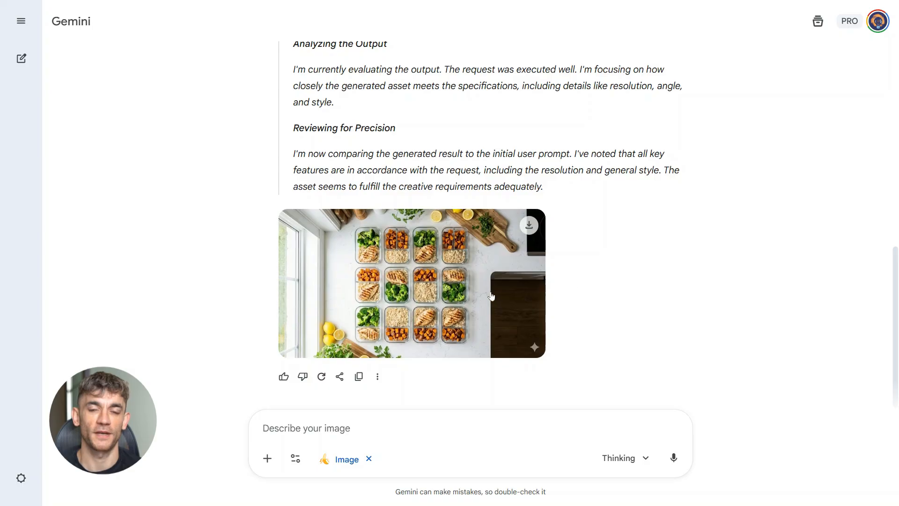
pyautogui.click(411, 283)
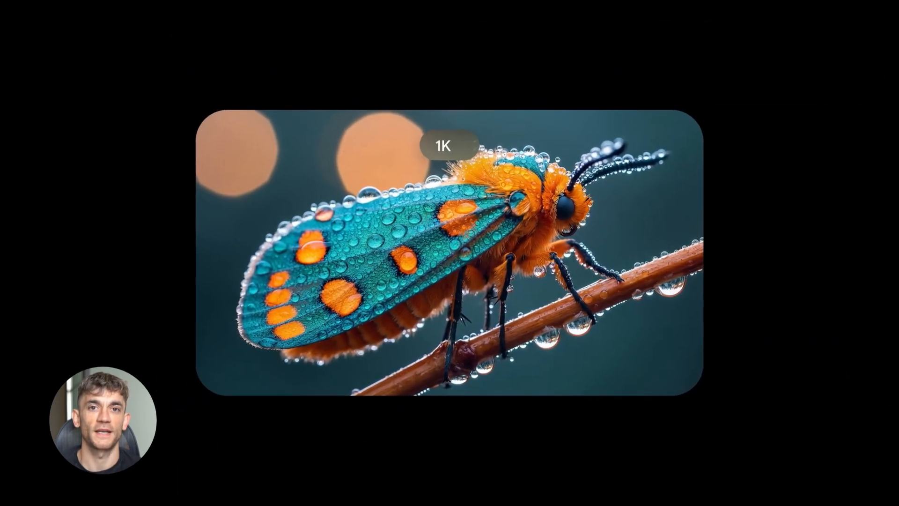
pyautogui.click(455, 134)
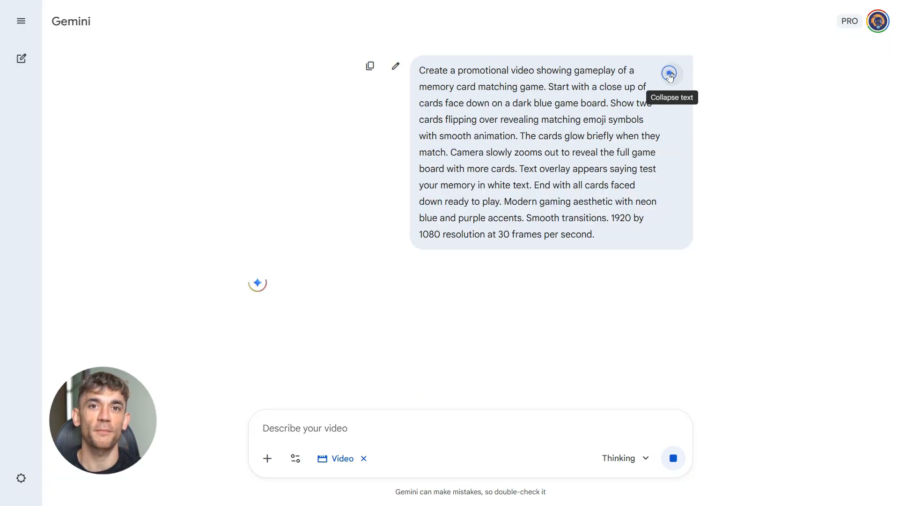
# Submit the Veo promo-video prompt, then return to the Memory Card Game canvas.
pyautogui.click(669, 73)
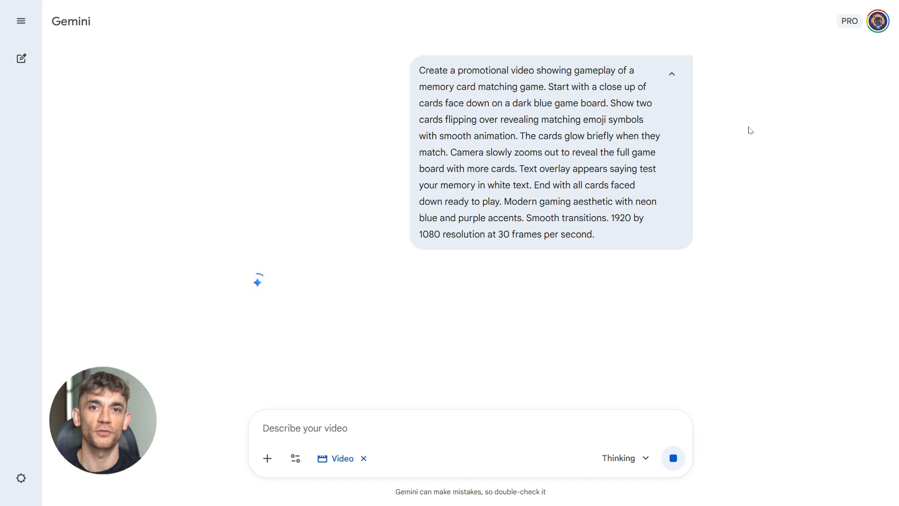
pyautogui.click(672, 457)
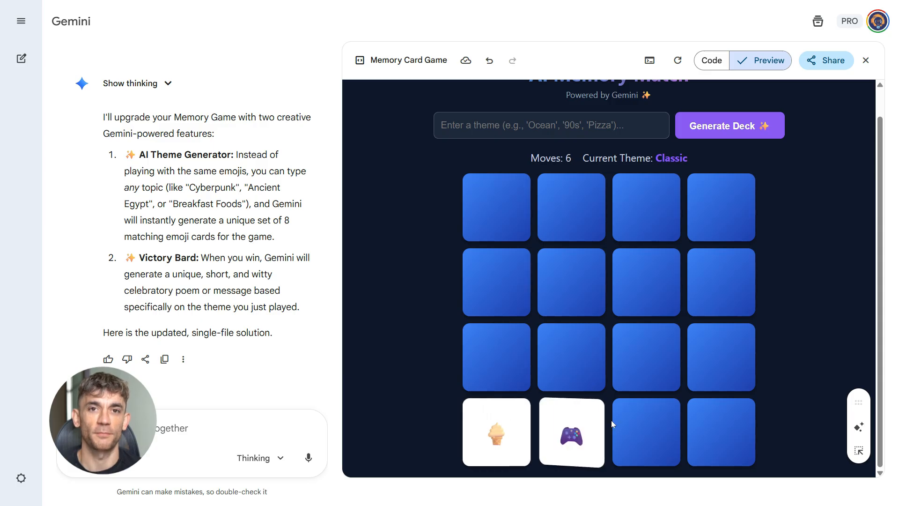
# Flip the two game-controller cards, then scroll back over the Fresh Fuel and Memory Match canvases.
pyautogui.click(646, 282)
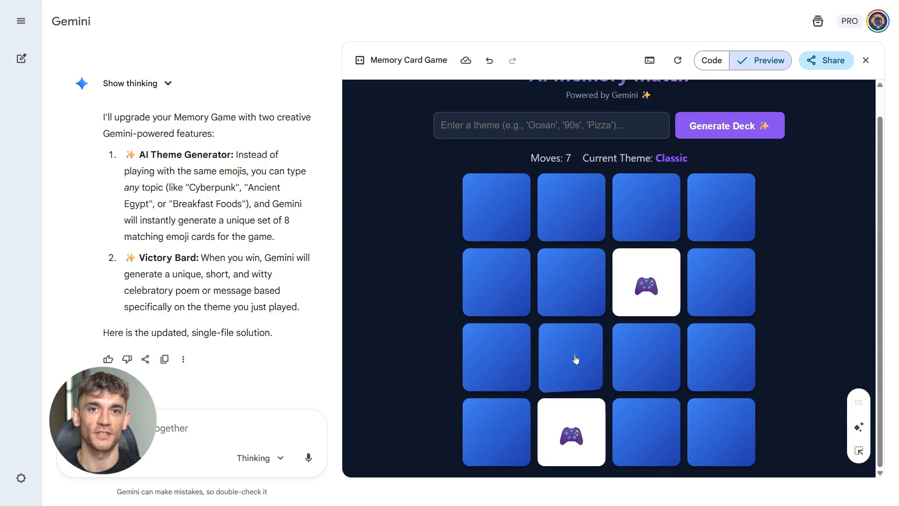
pyautogui.click(721, 207)
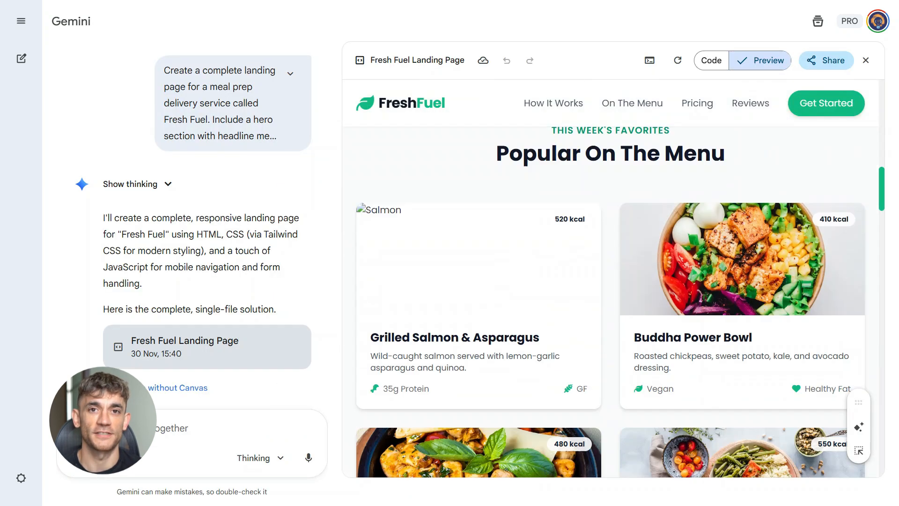
pyautogui.scroll(-3)
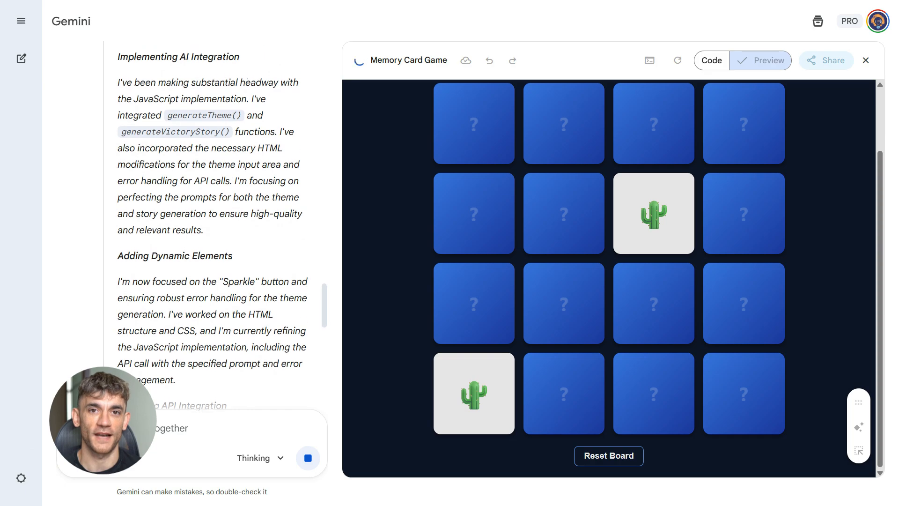
pyautogui.scroll(-3)
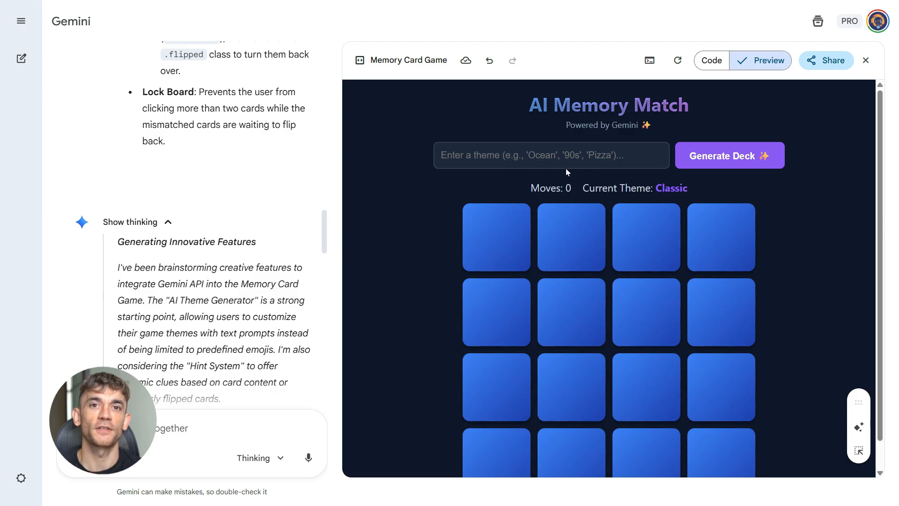
pyautogui.write('cy')
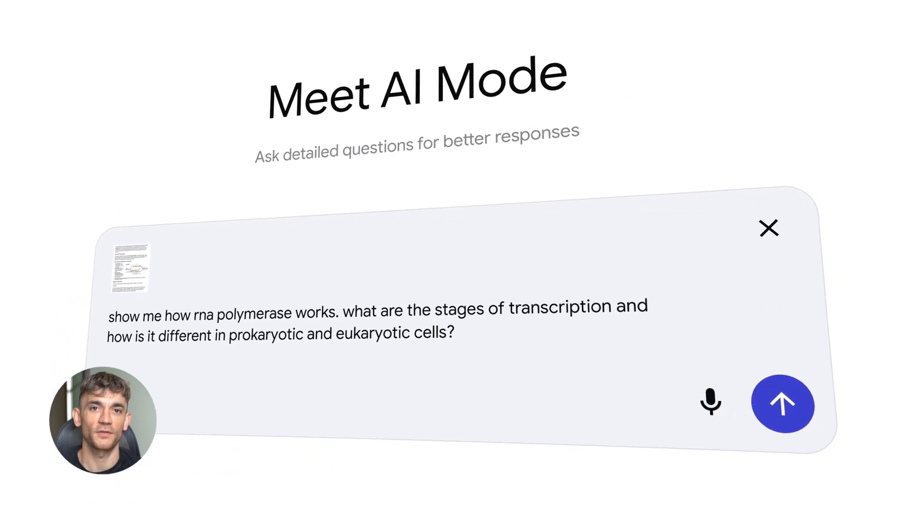
pyautogui.click(782, 403)
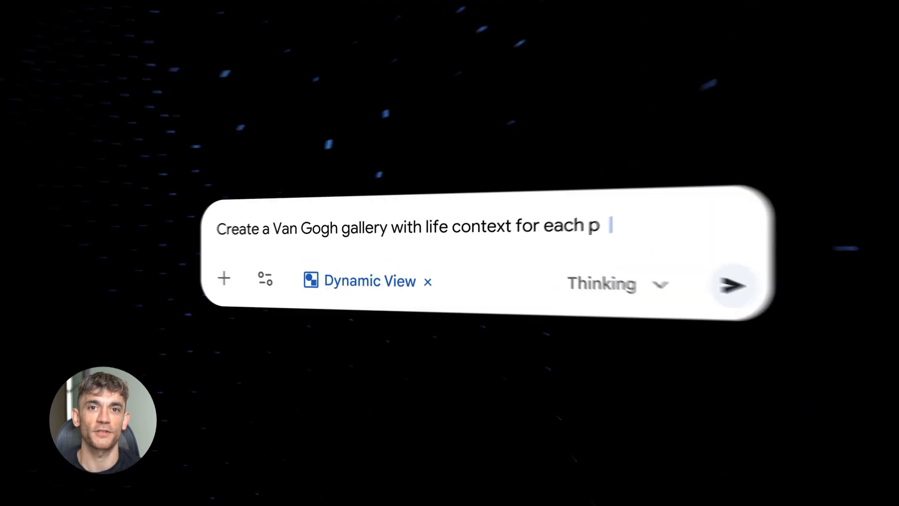
pyautogui.click(733, 285)
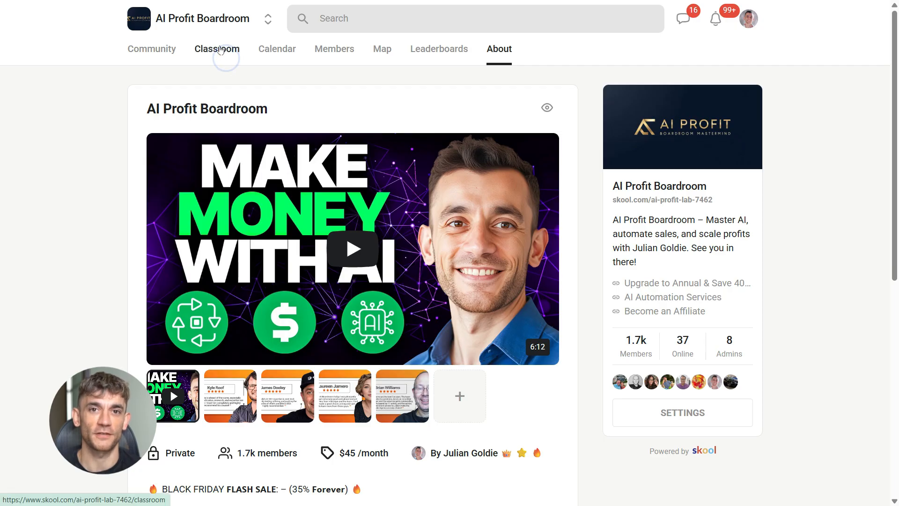
pyautogui.click(217, 49)
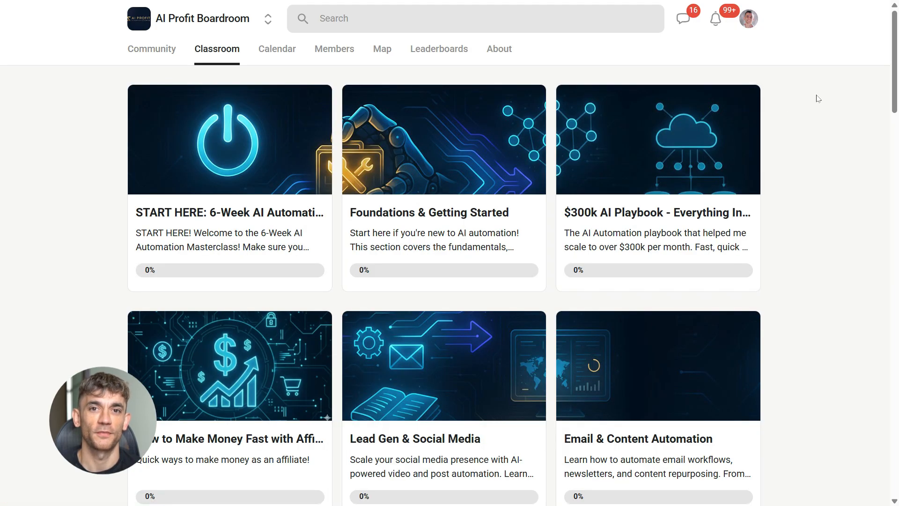
pyautogui.scroll(-3)
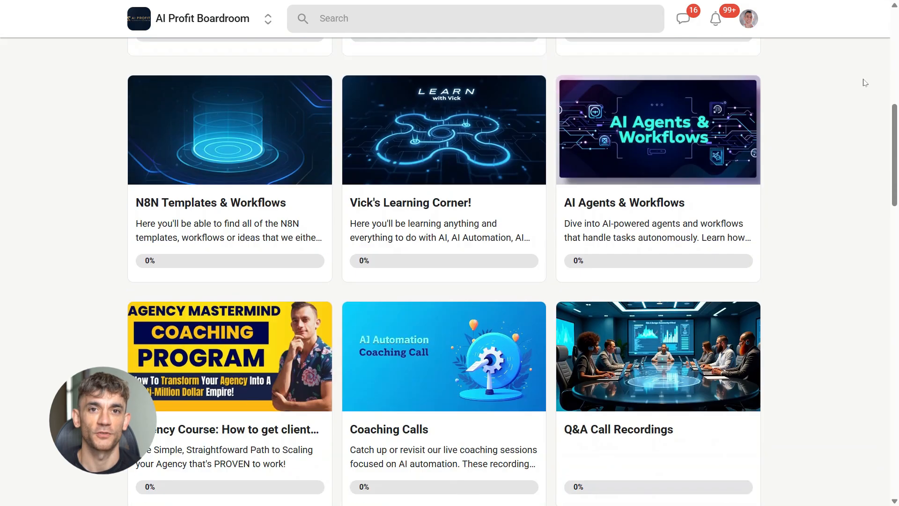
pyautogui.scroll(-3)
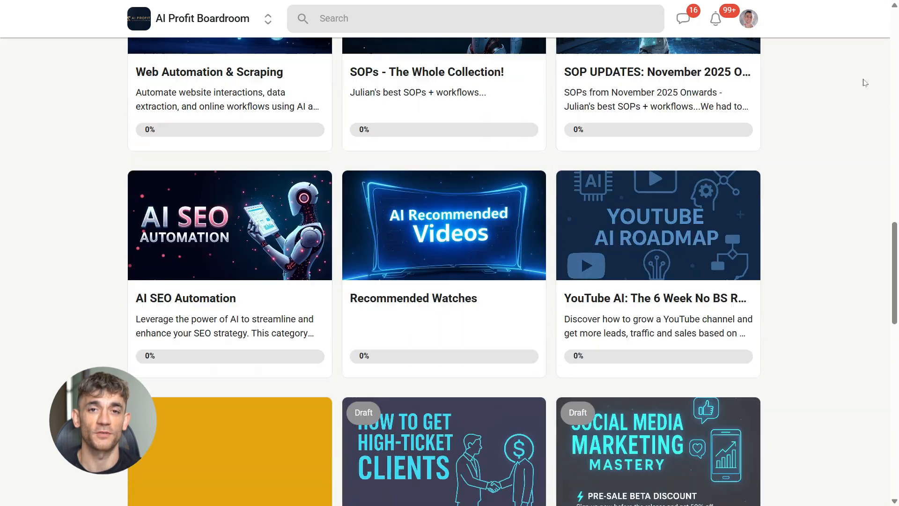
pyautogui.scroll(-3)
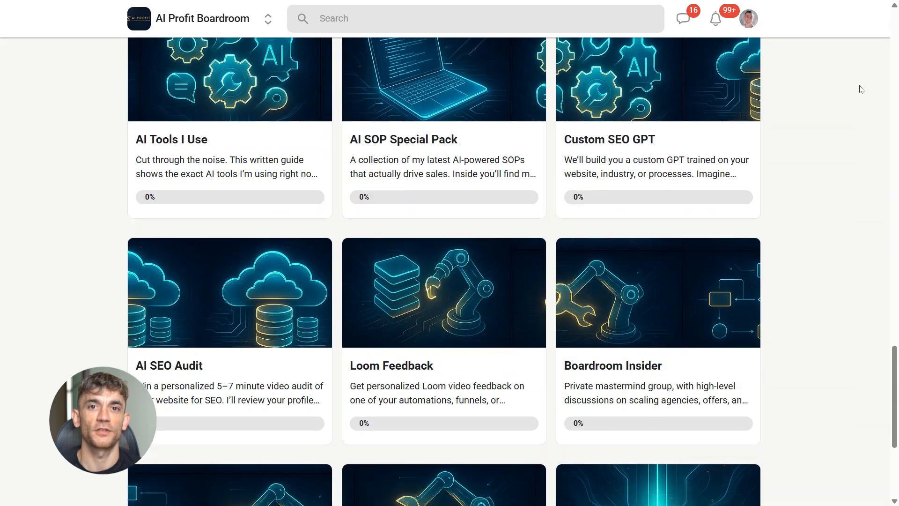
pyautogui.scroll(-3)
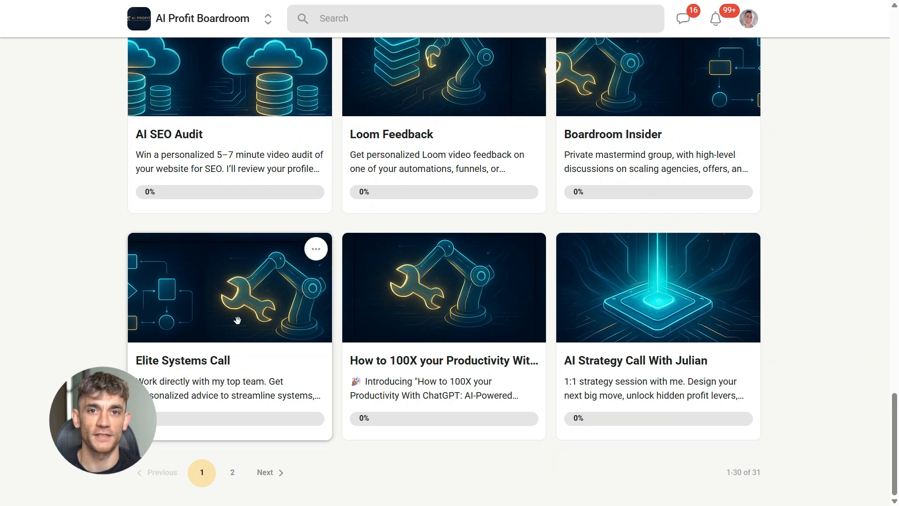
pyautogui.scroll(-3)
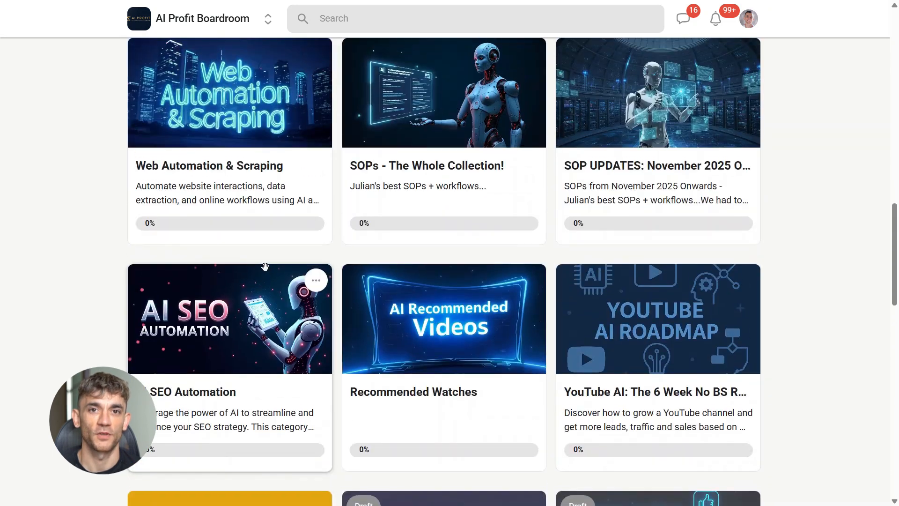
pyautogui.scroll(3)
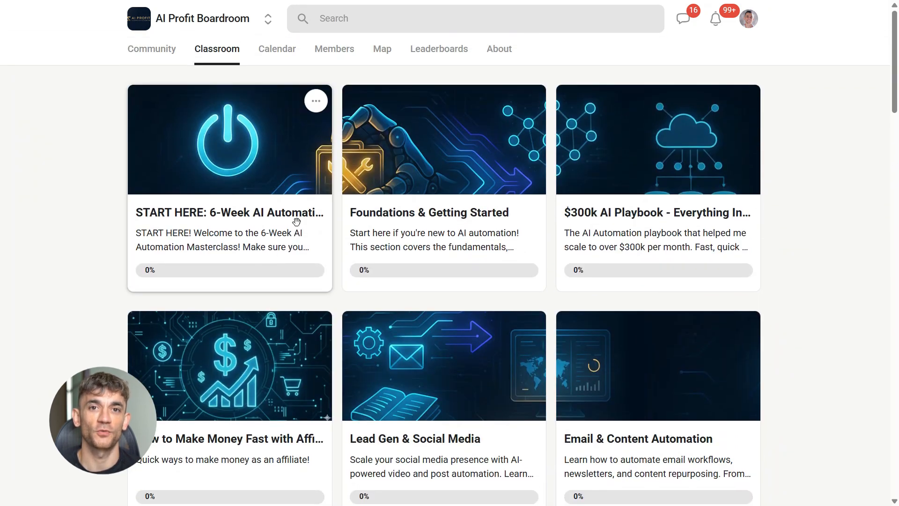
pyautogui.click(498, 49)
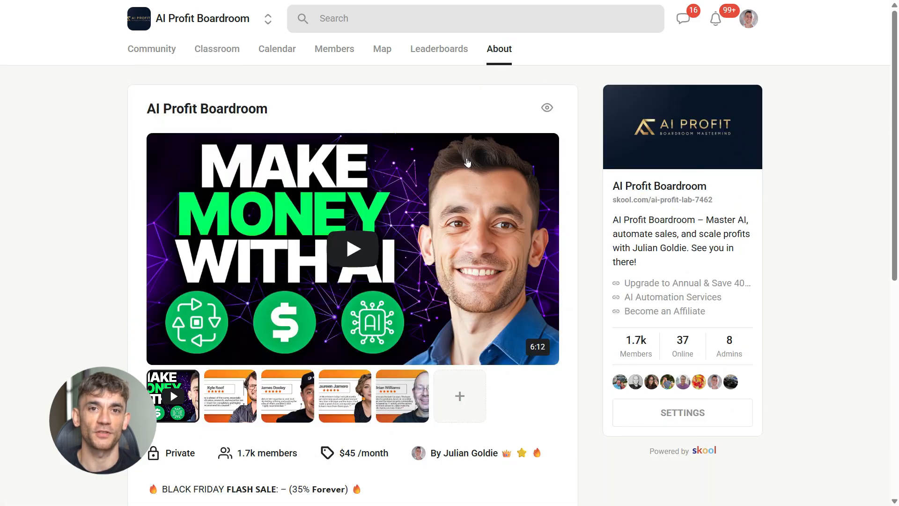
pyautogui.scroll(-3)
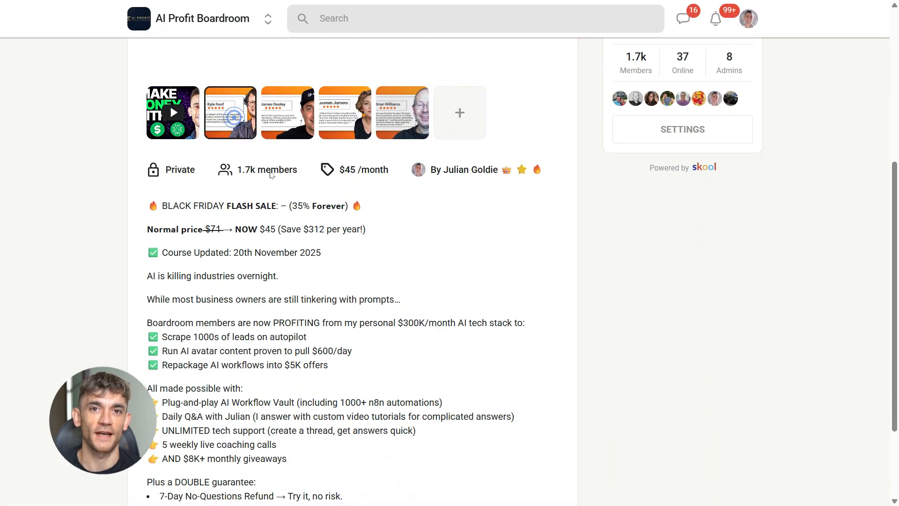